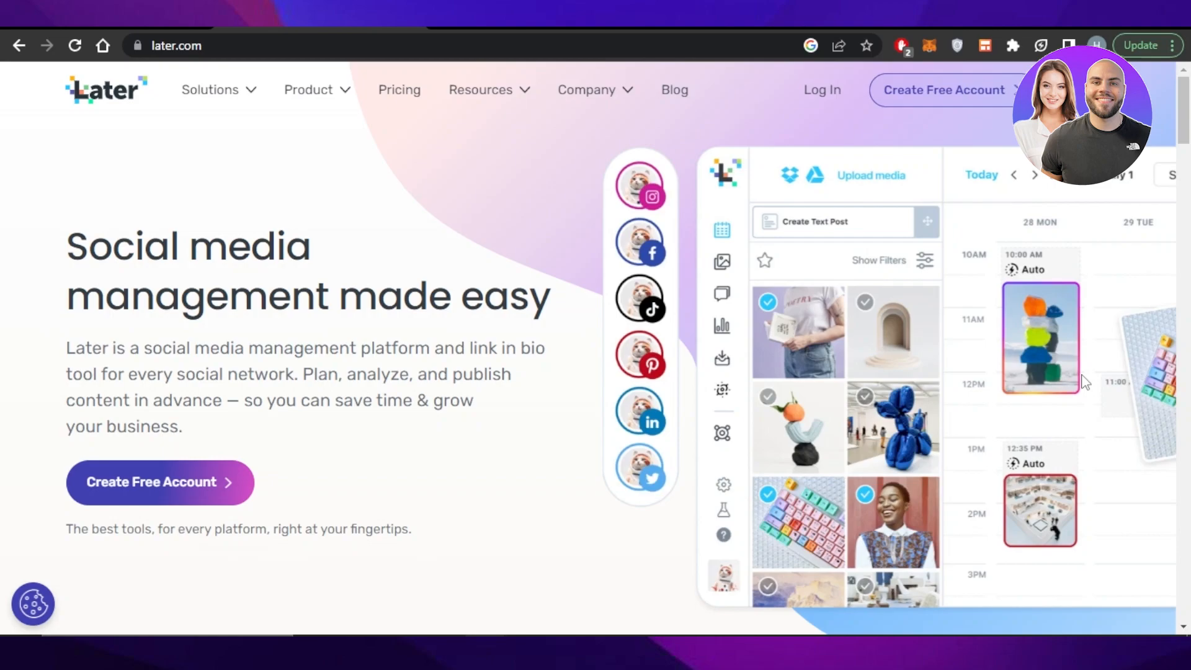
mouse_move(636, 317)
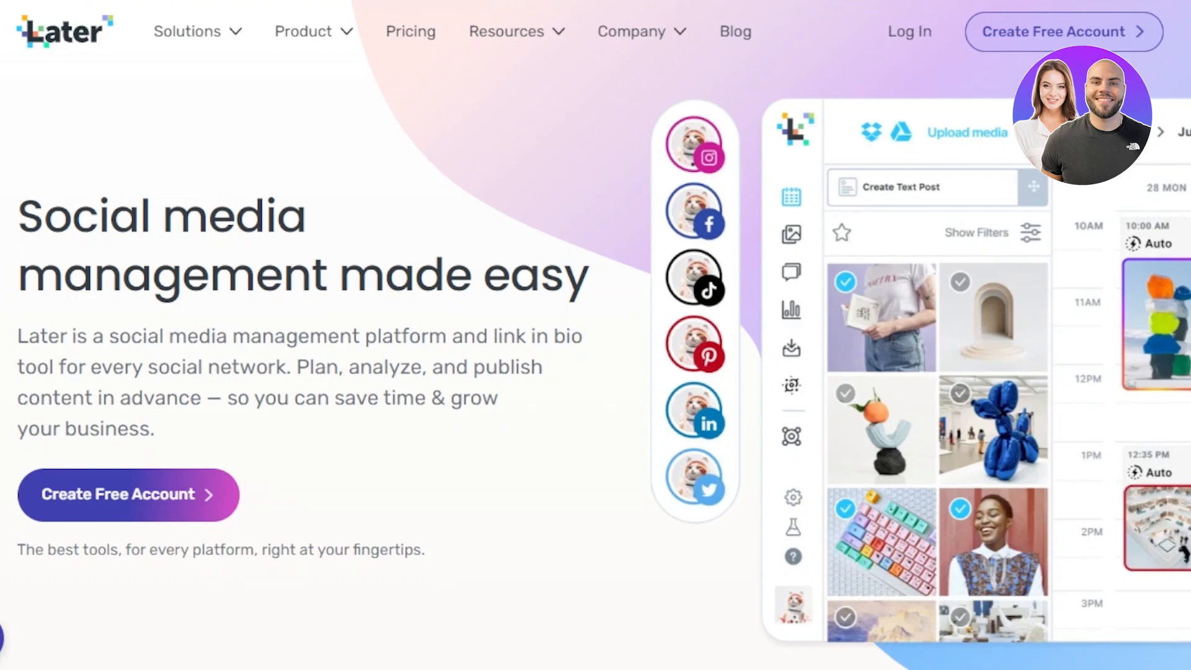
Start creating a free Later account from the signup page
scroll("down", 3)
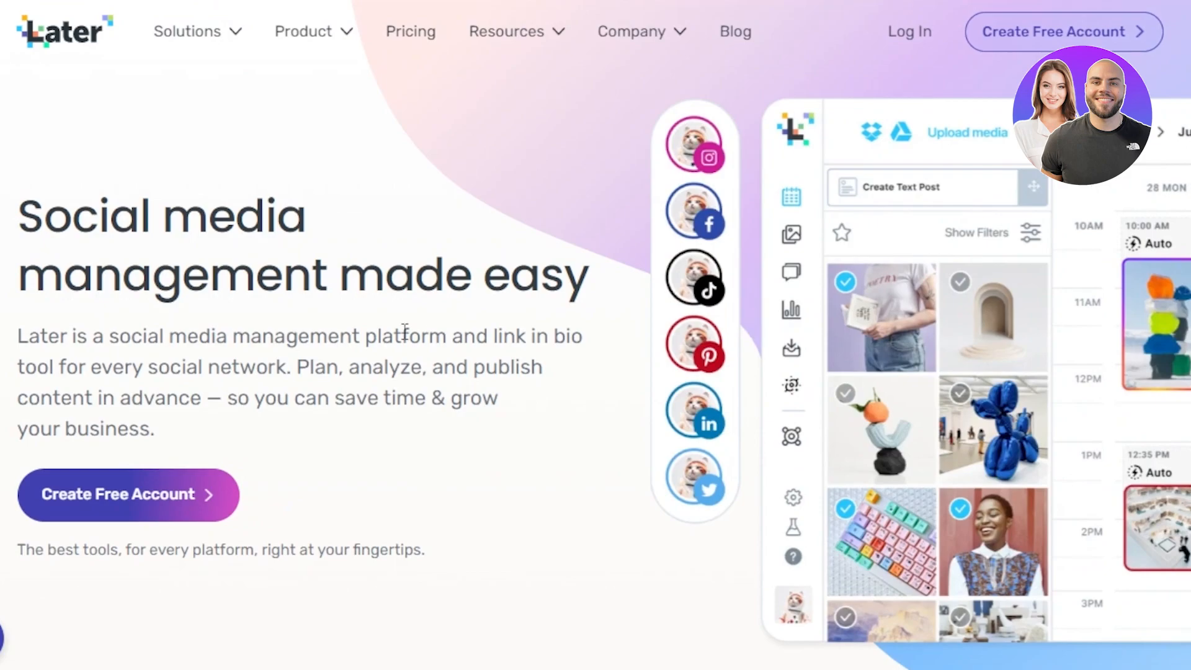
mouse_move(1078, 268)
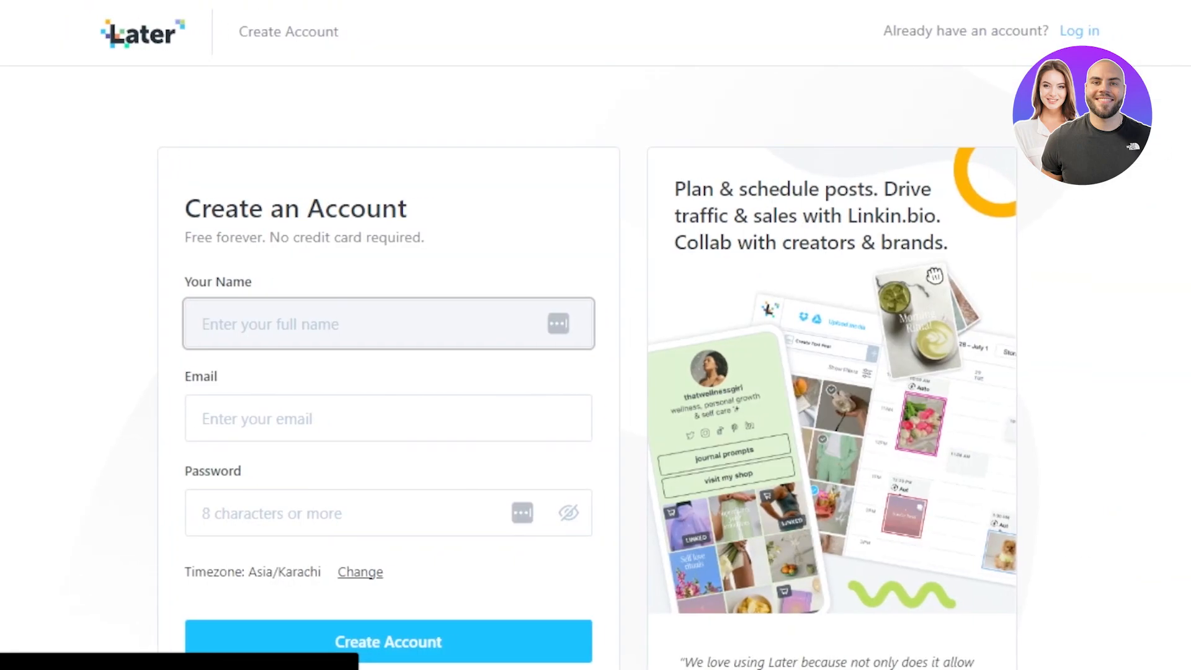
scroll("down", 3)
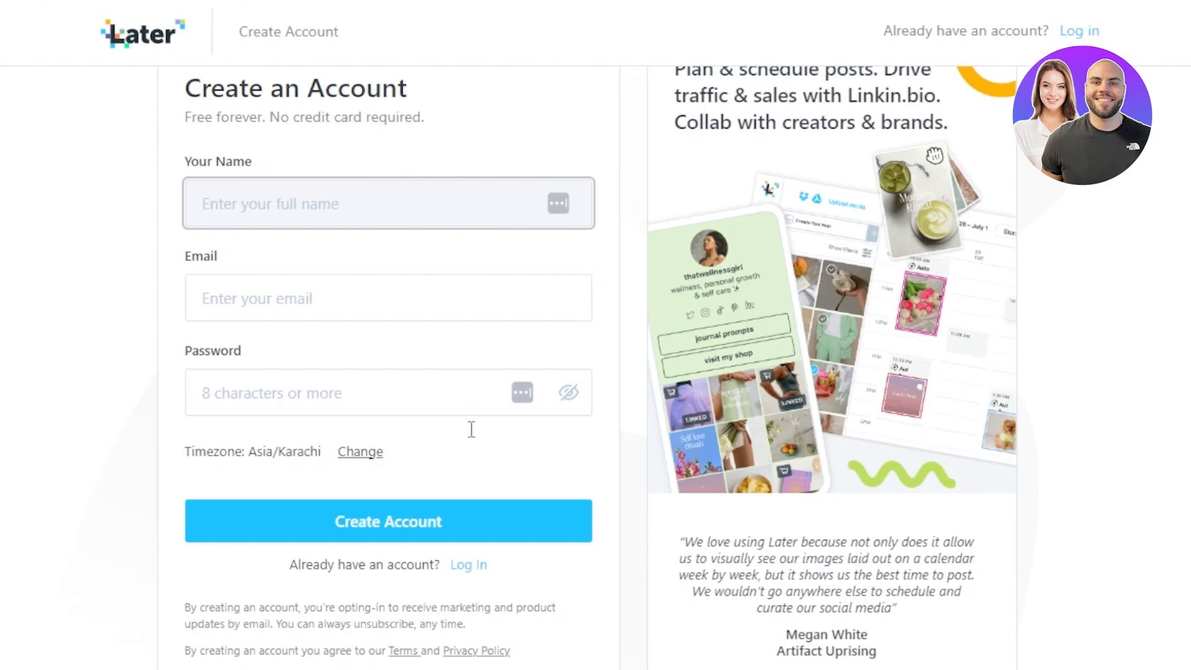
left_click(389, 521)
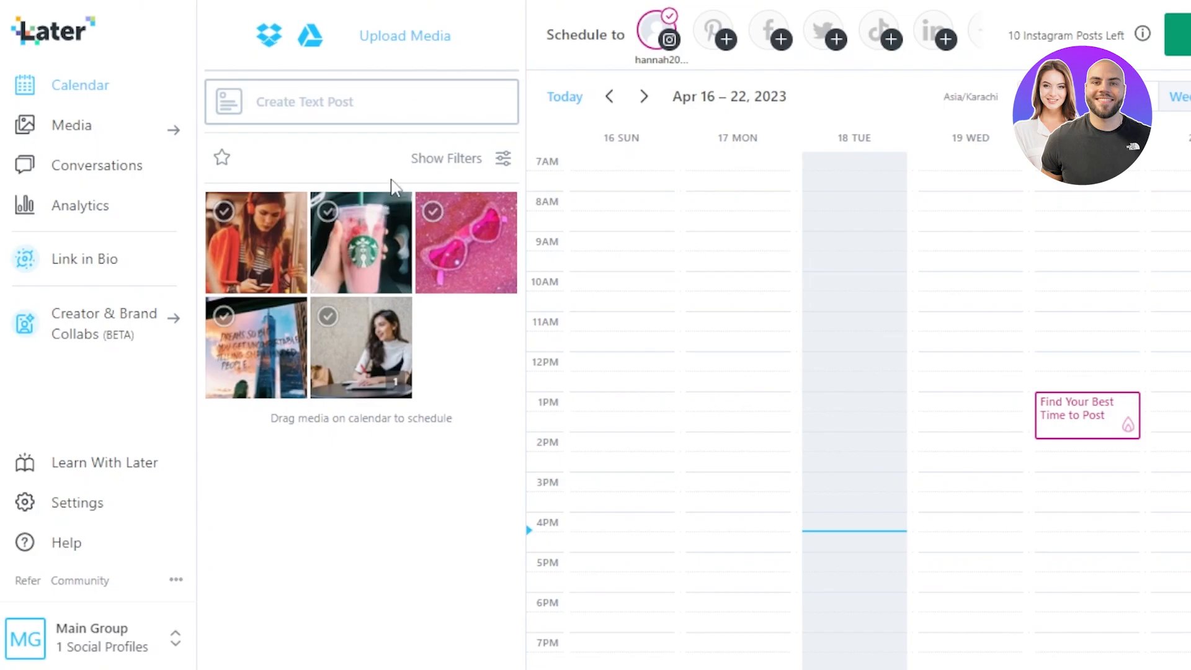
mouse_move(266, 180)
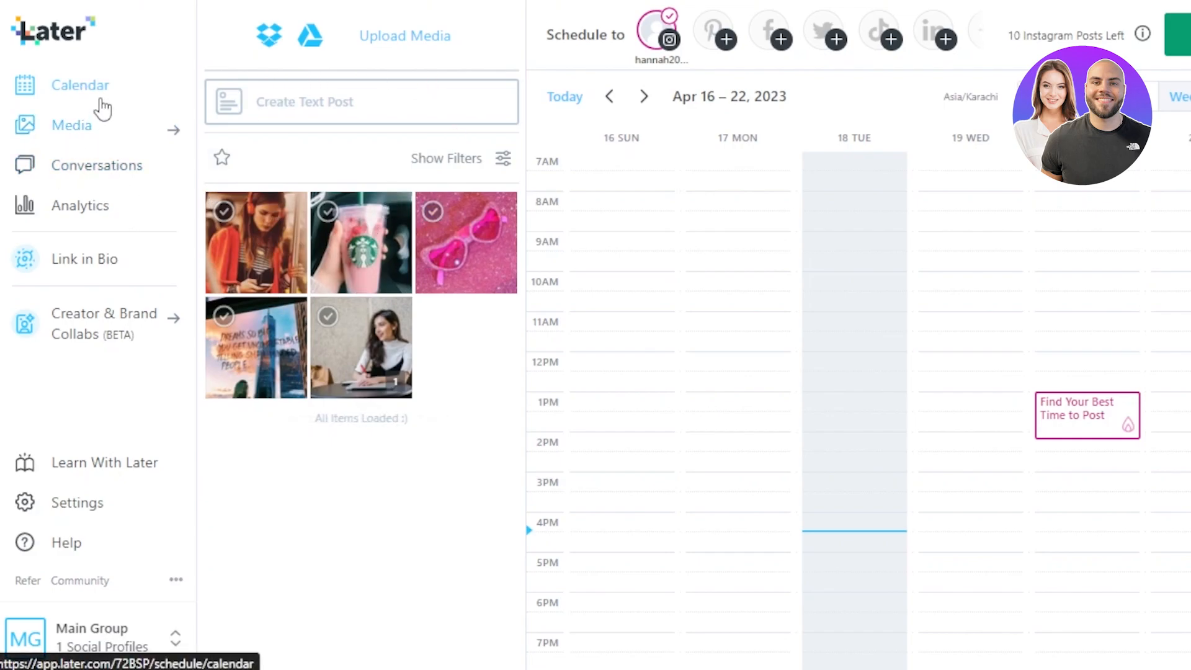
mouse_move(747, 245)
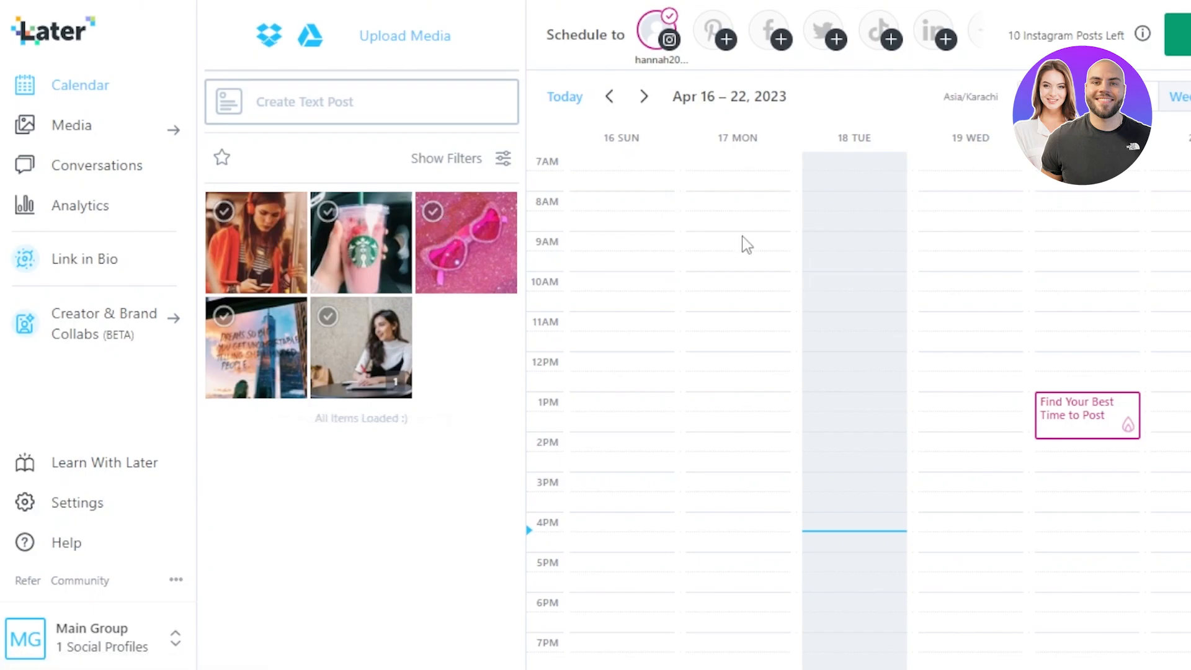
mouse_move(742, 276)
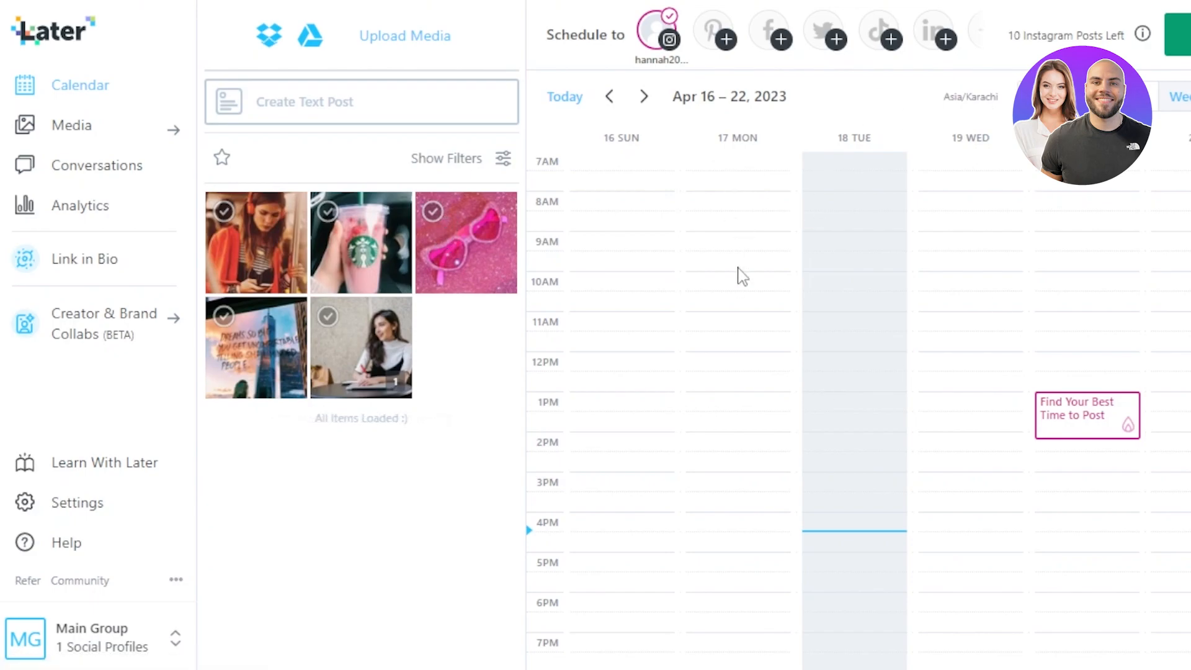
mouse_move(72, 124)
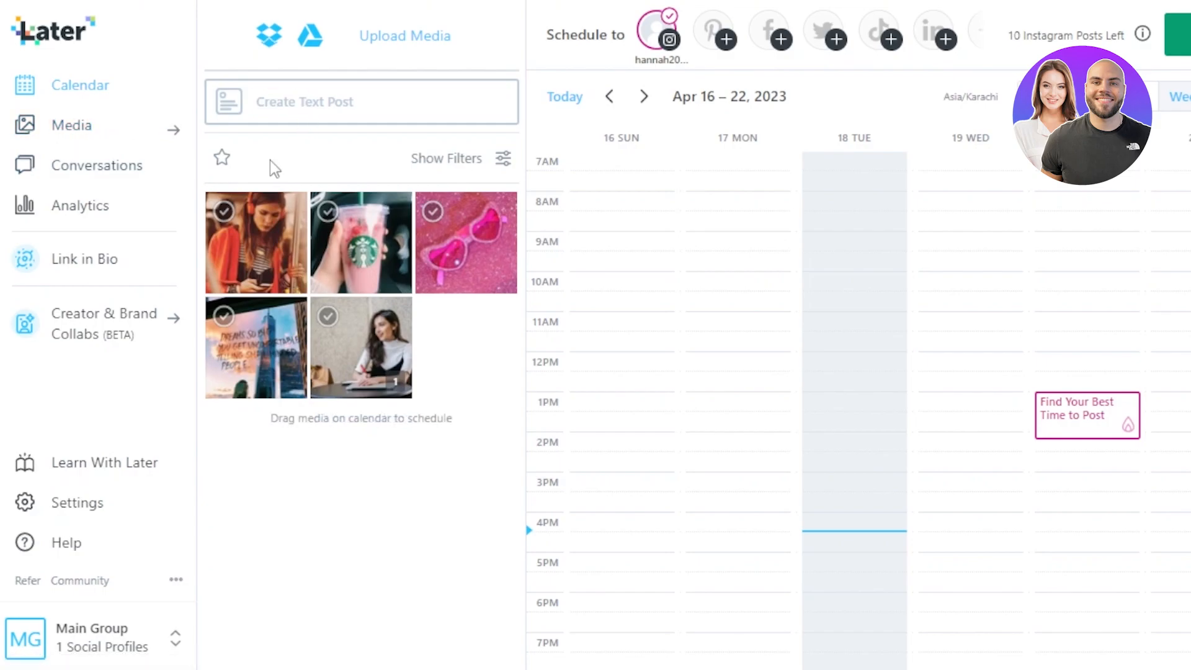
mouse_move(391, 54)
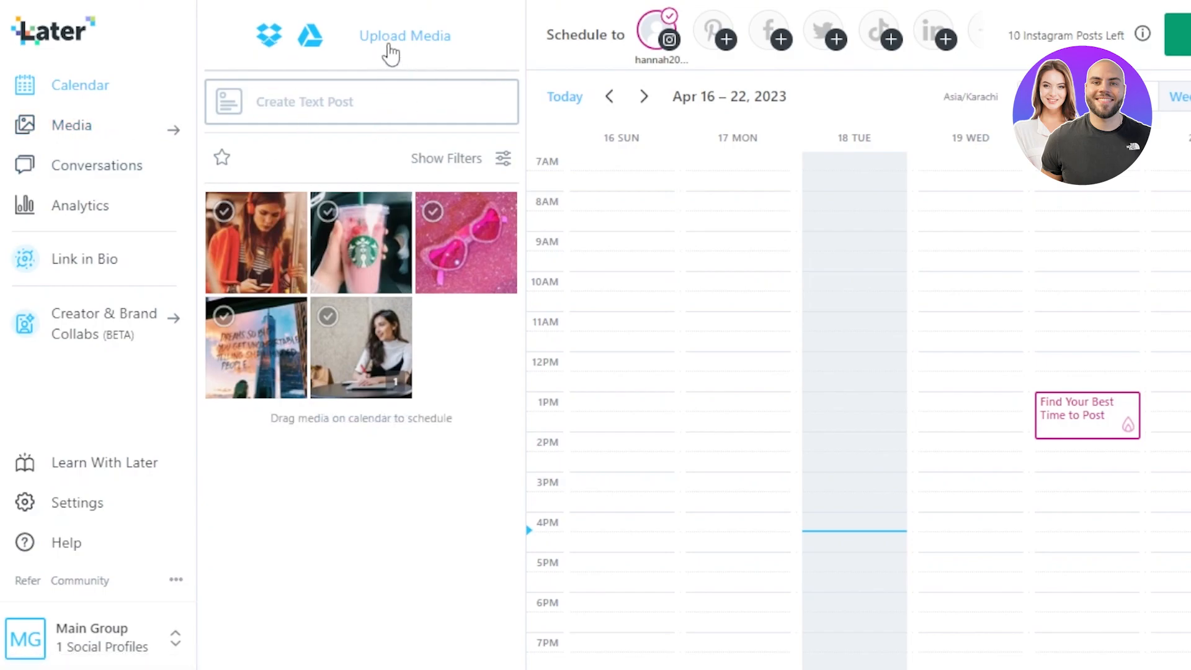
mouse_move(506, 272)
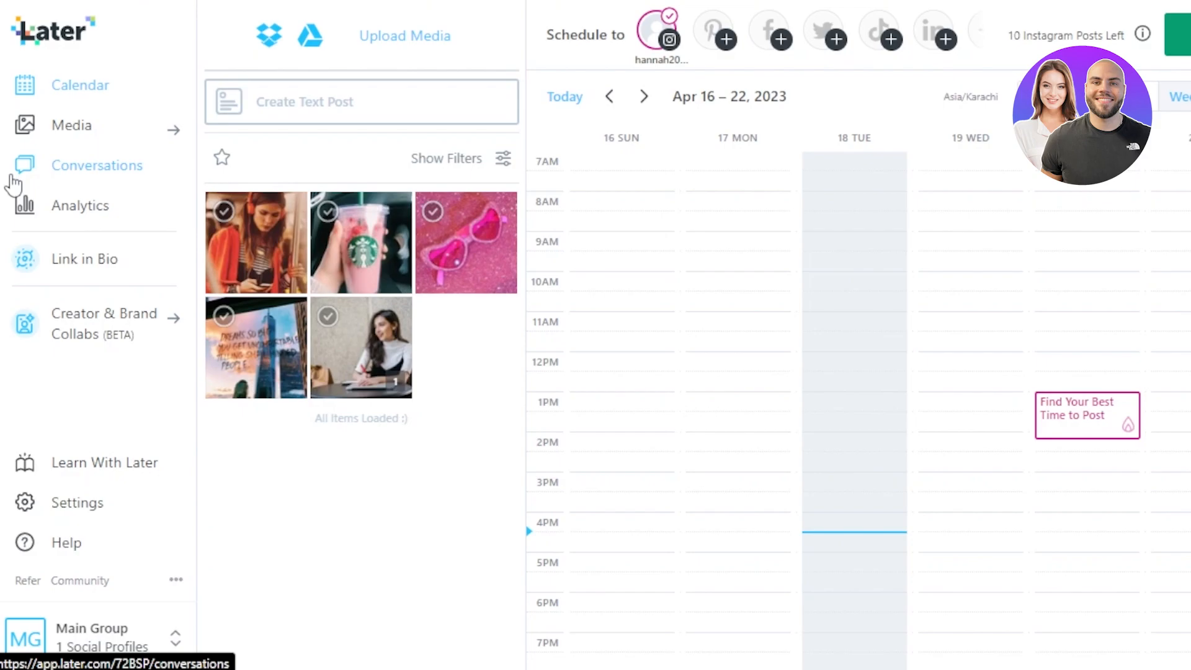
mouse_move(44, 173)
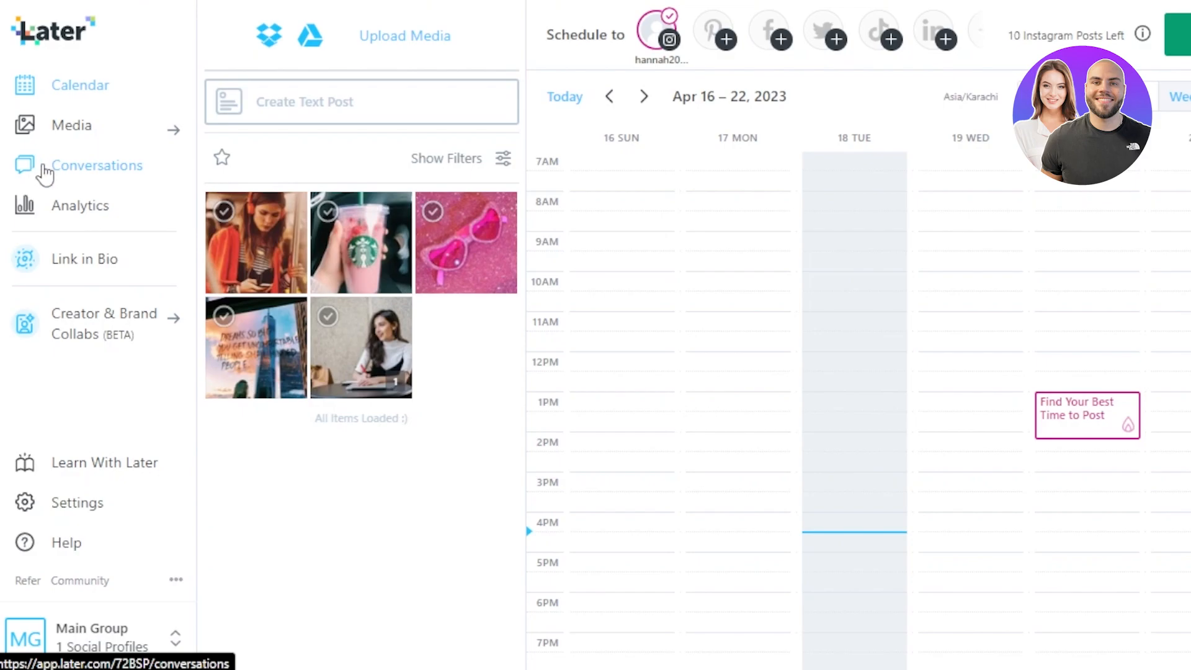
mouse_move(80, 204)
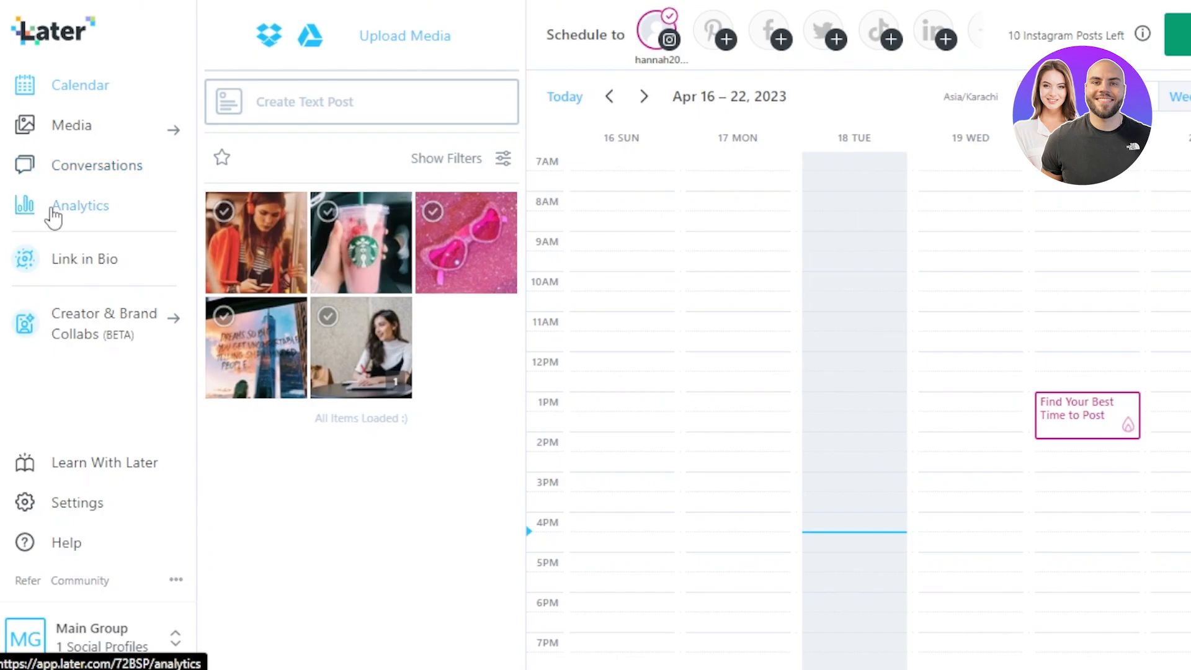
mouse_move(11, 275)
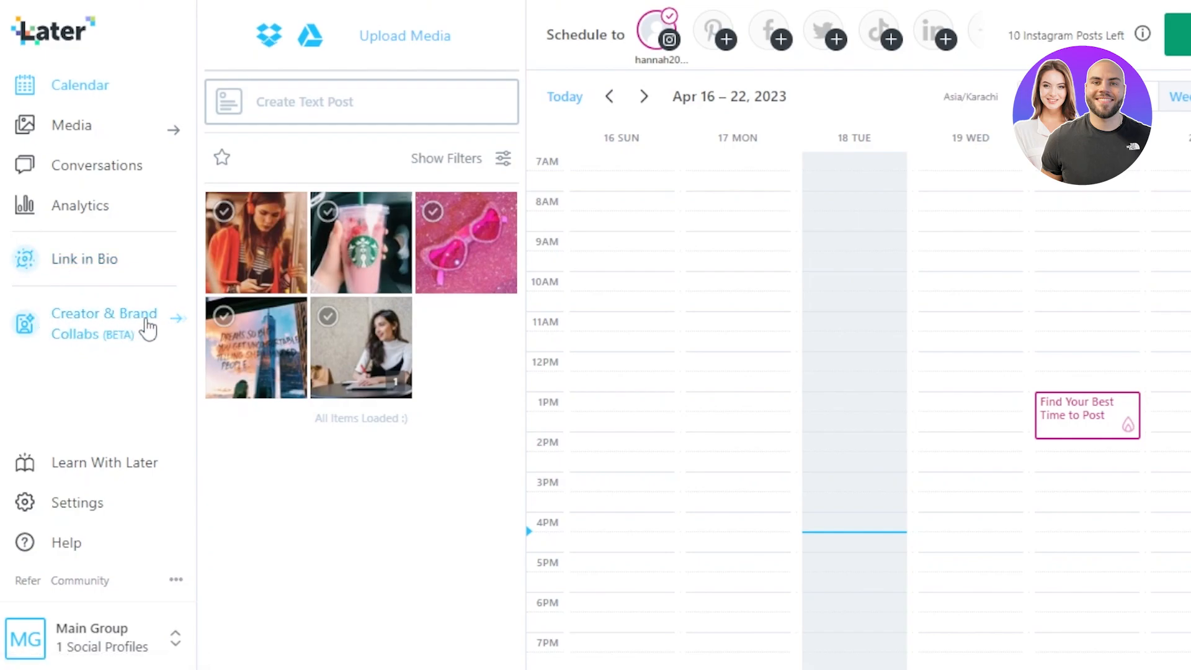
mouse_move(114, 357)
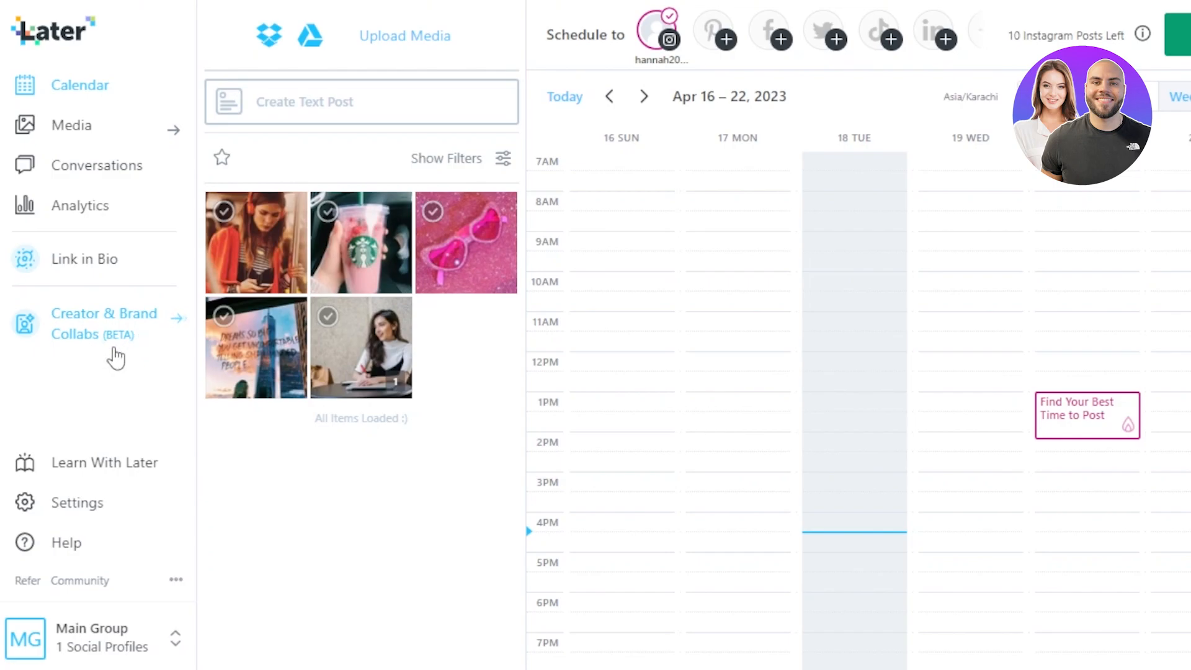
mouse_move(177, 308)
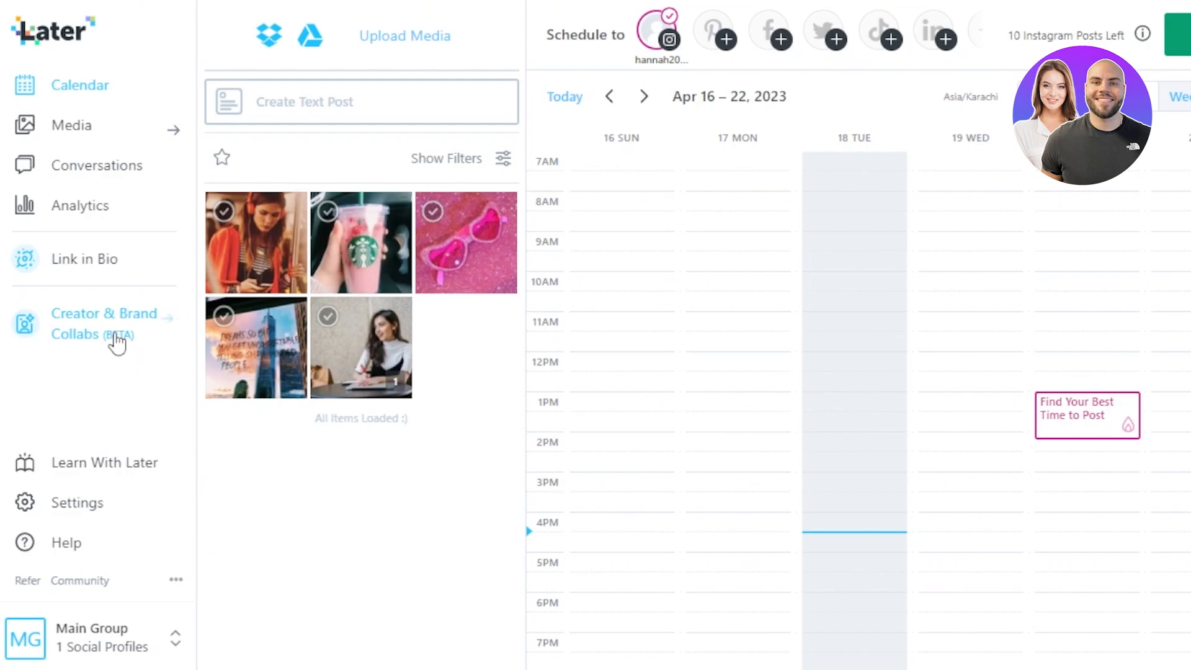
mouse_move(61, 611)
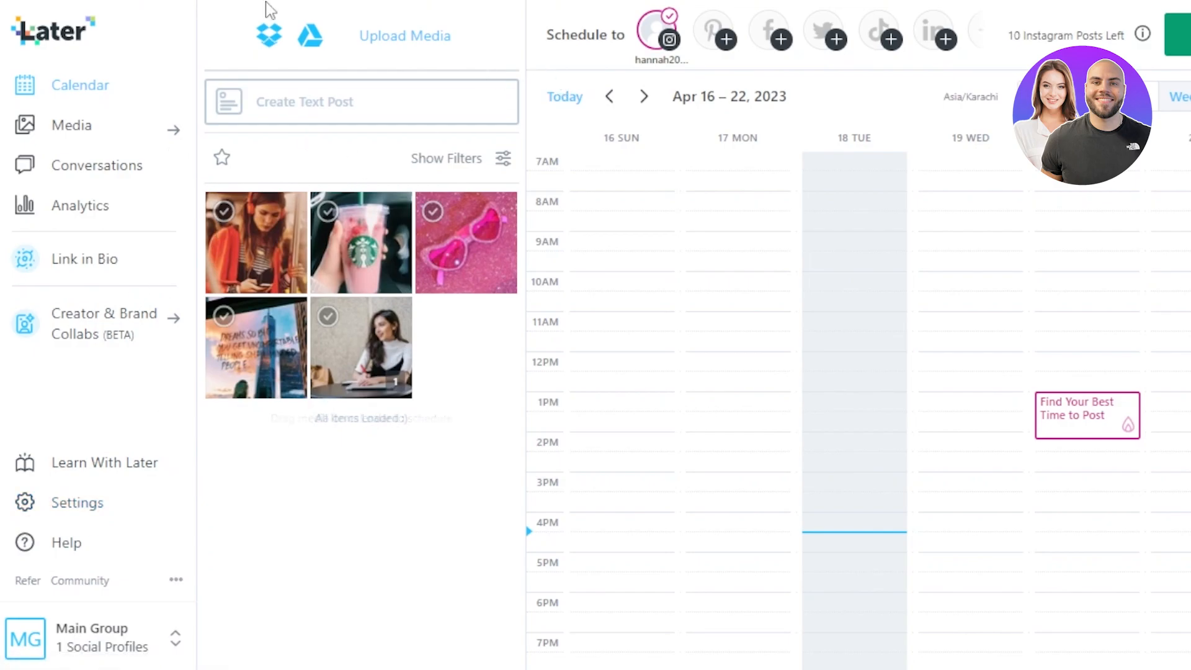
mouse_move(842, 150)
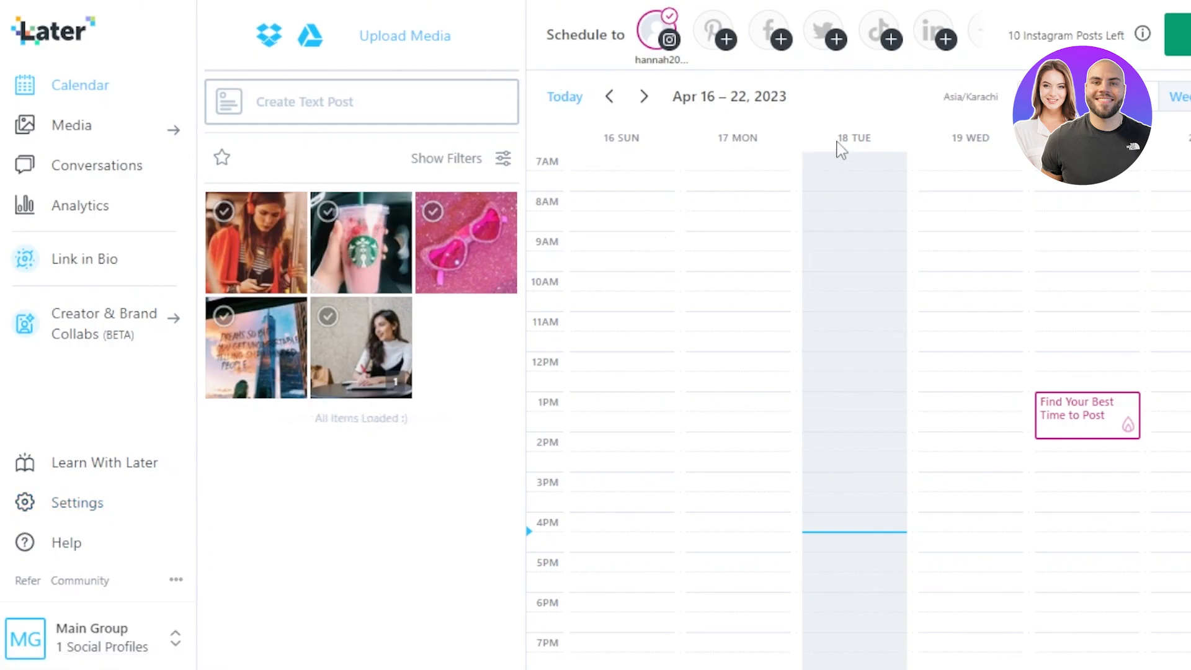
mouse_move(841, 11)
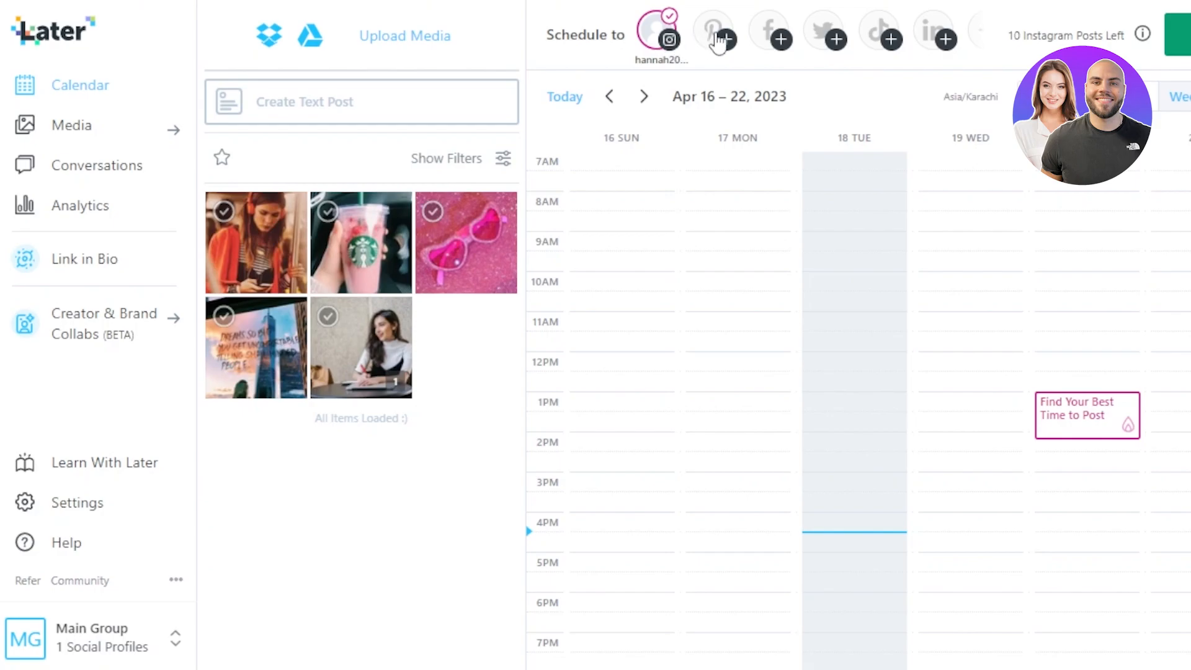
mouse_move(878, 55)
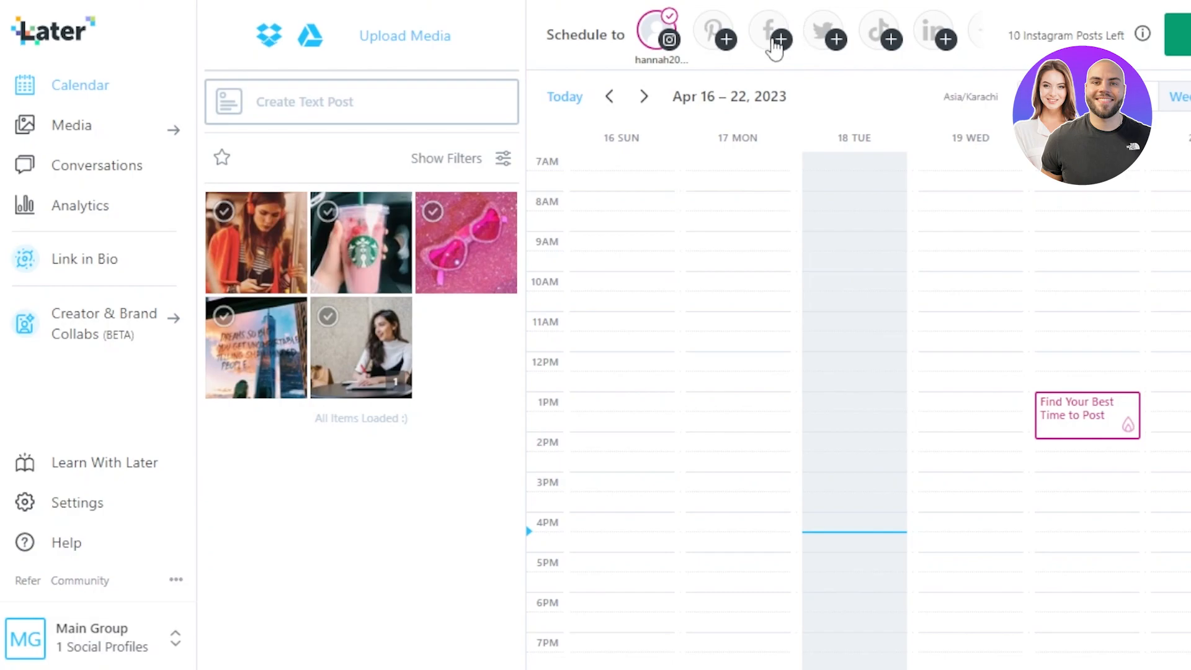
mouse_move(774, 46)
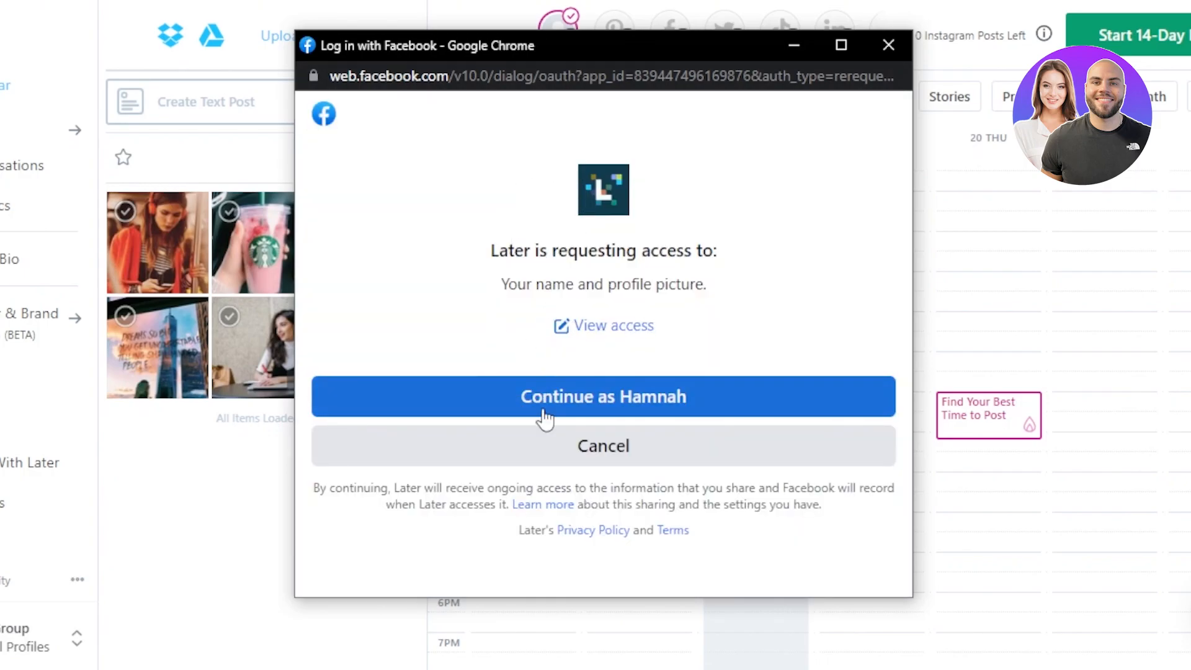
Continue as the Facebook account and grant Later the requested Page permissions
left_click(603, 396)
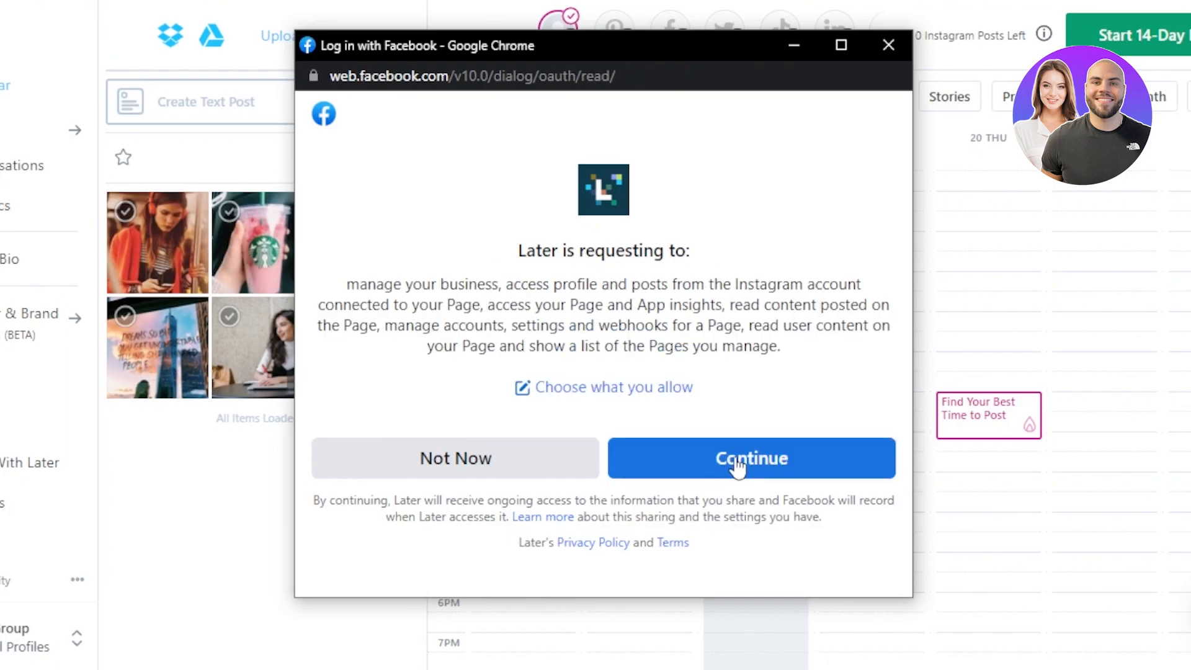
left_click(751, 458)
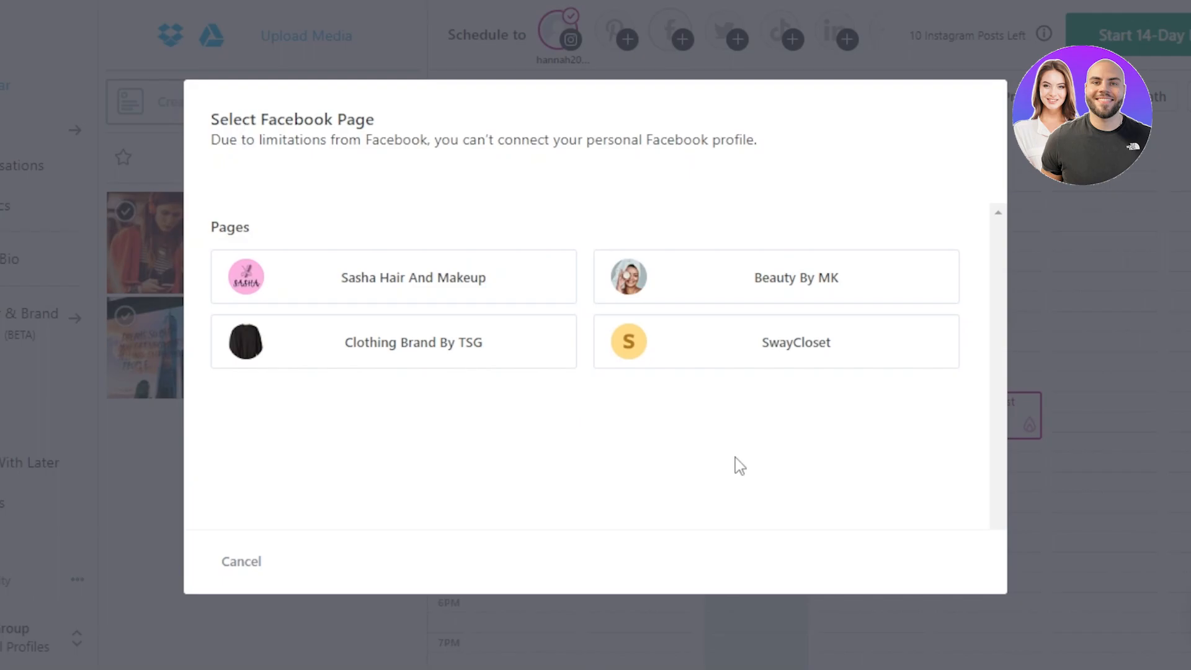
mouse_move(357, 308)
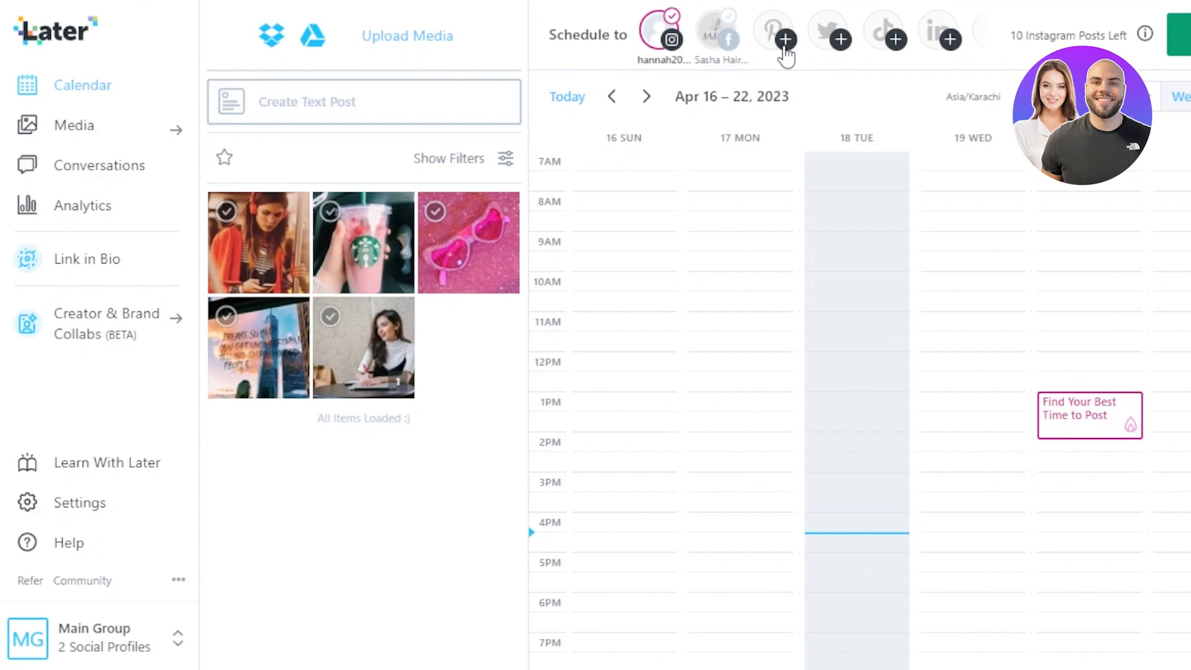
mouse_move(786, 61)
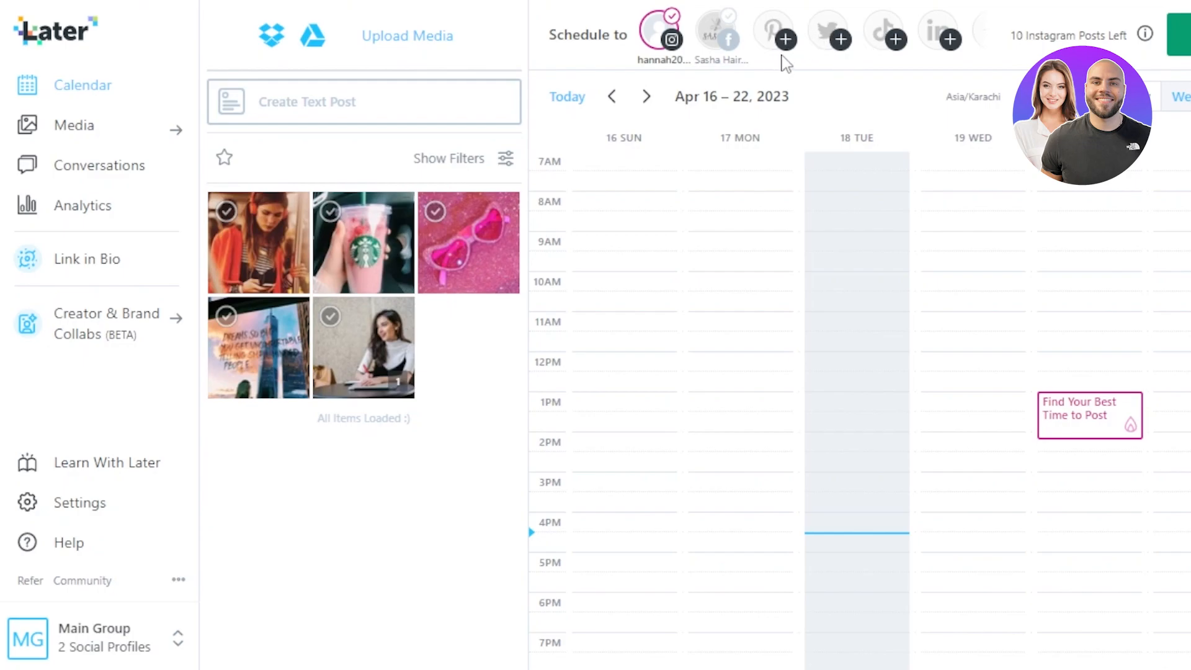
mouse_move(540, 63)
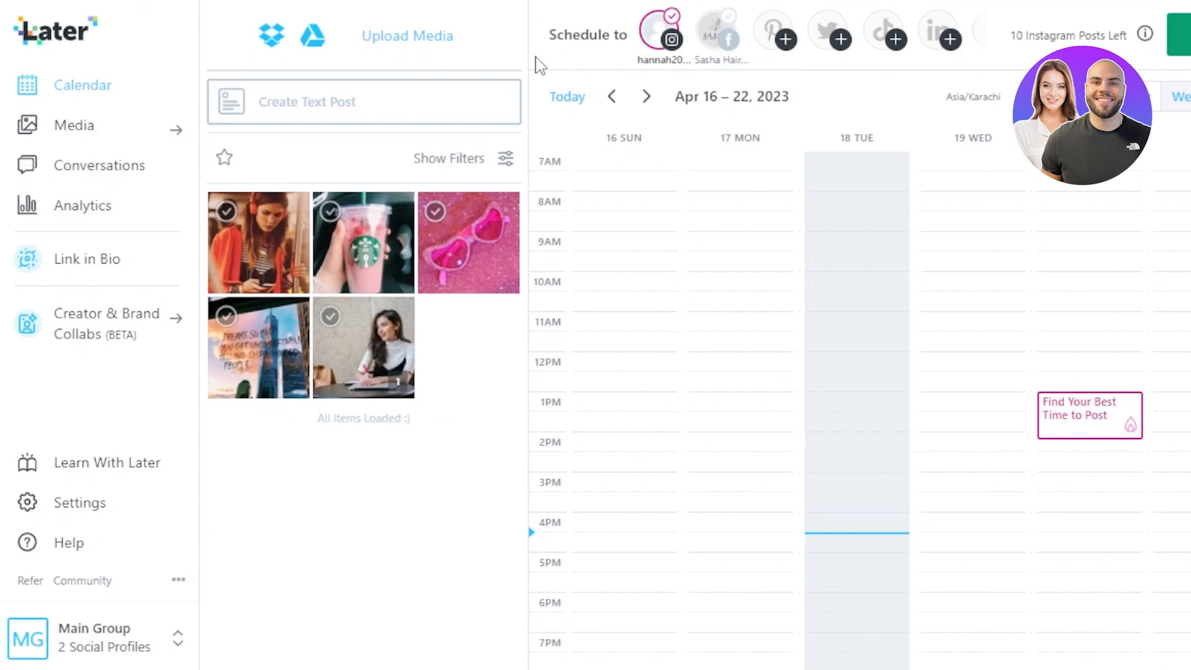
mouse_move(58, 196)
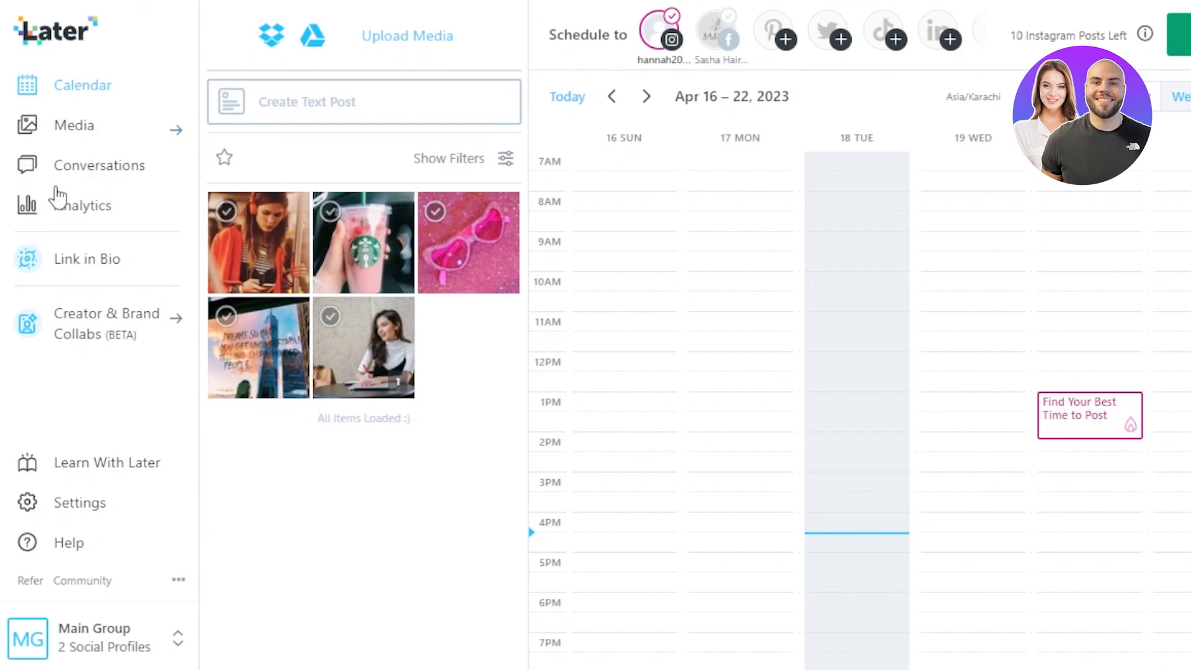
Show the Media panel with library, Instagram collection, stock photo and contributor options
left_click(74, 124)
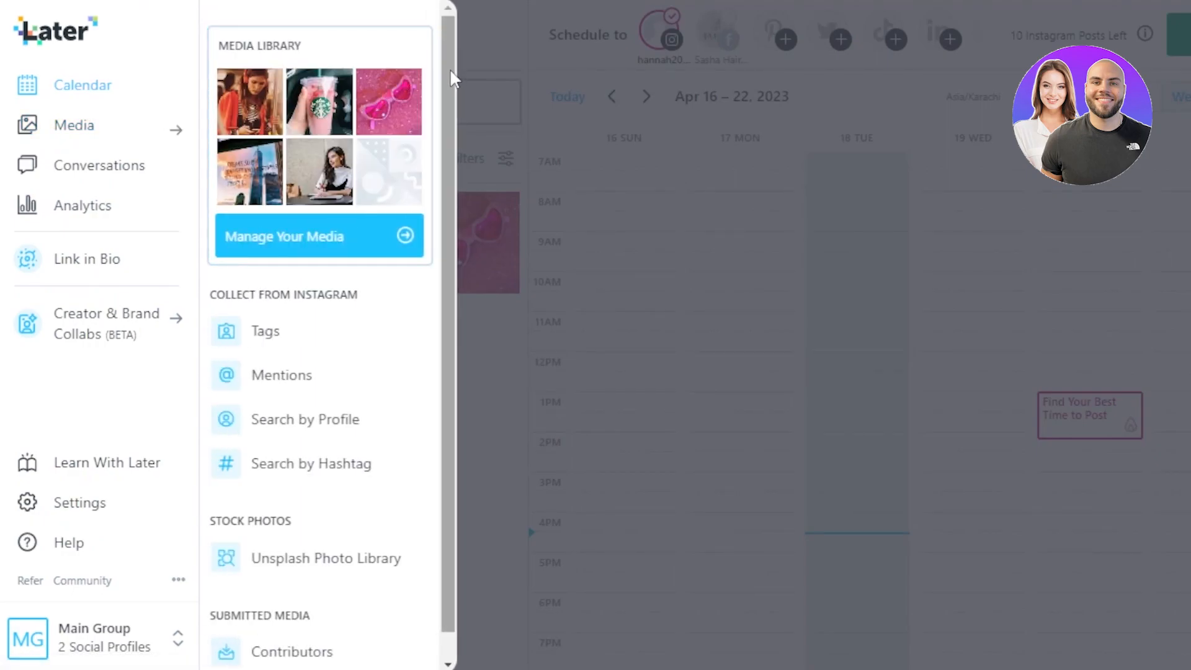
Scroll through the Media options panel
scroll("down", 3)
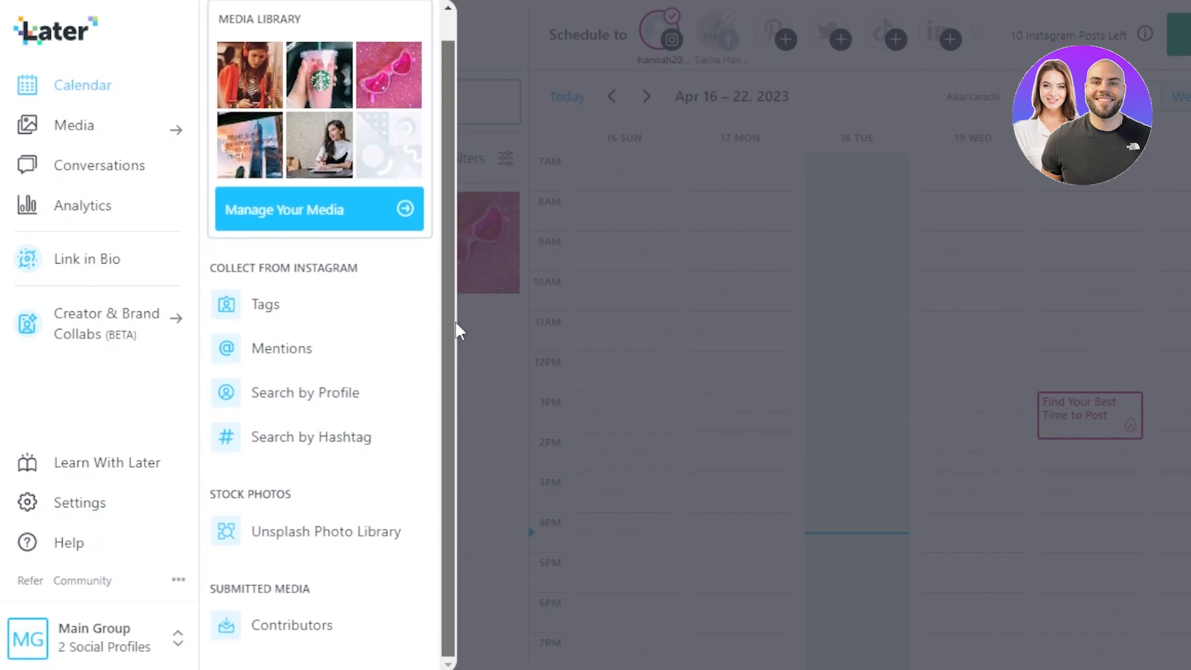
mouse_move(454, 343)
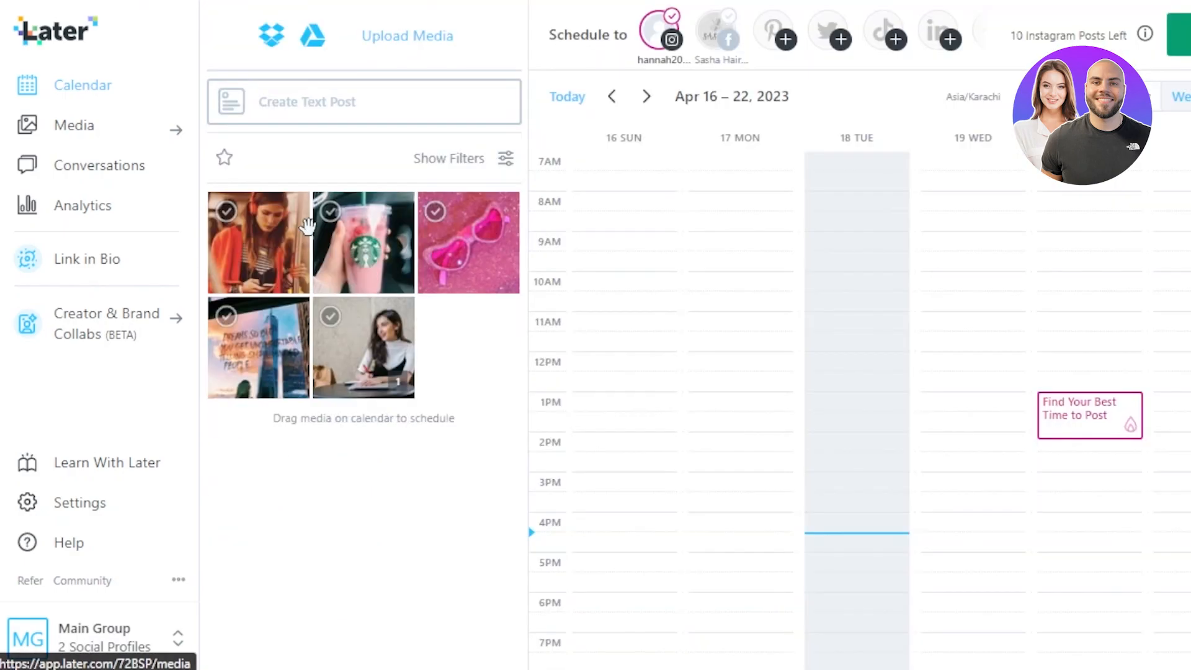
mouse_move(387, 50)
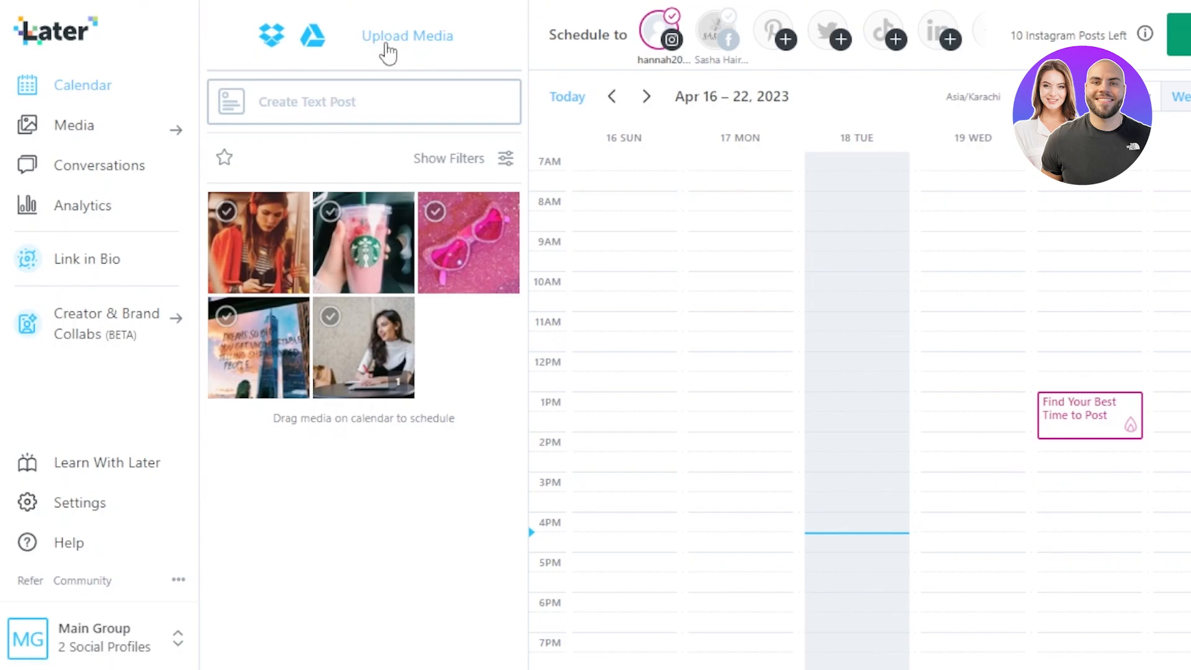
Start uploading a new batch of image files into the media library
left_click(407, 36)
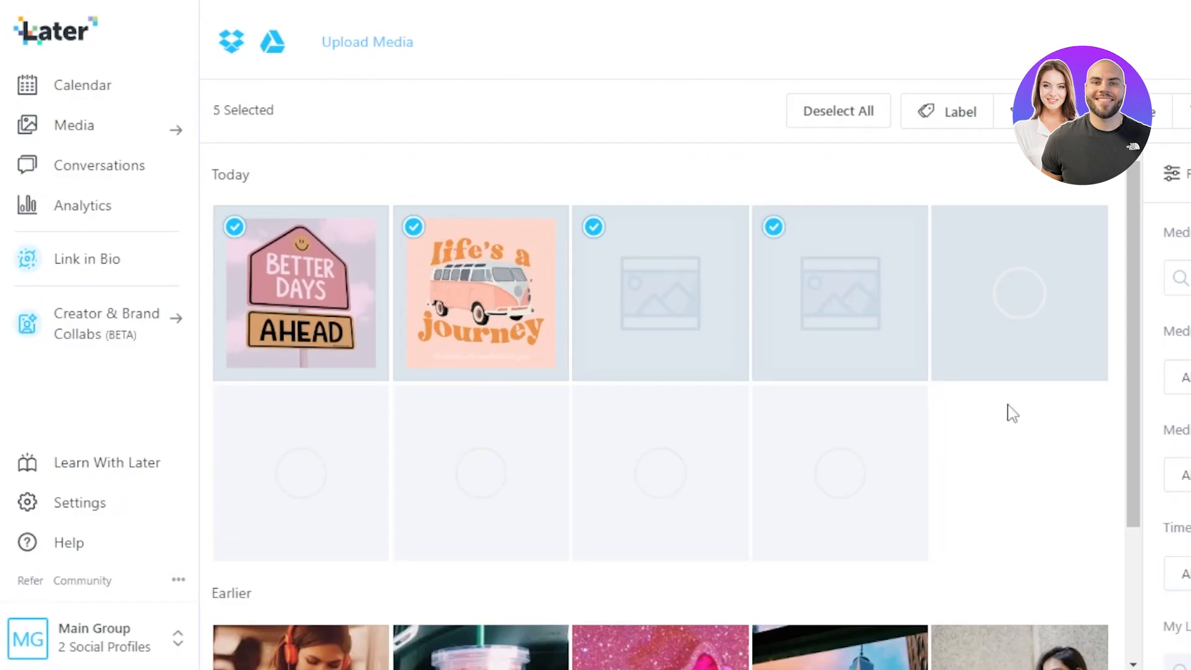
Deselect the Better Days Ahead, Good Vibes and money images, then return to the calendar
scroll("down", 3)
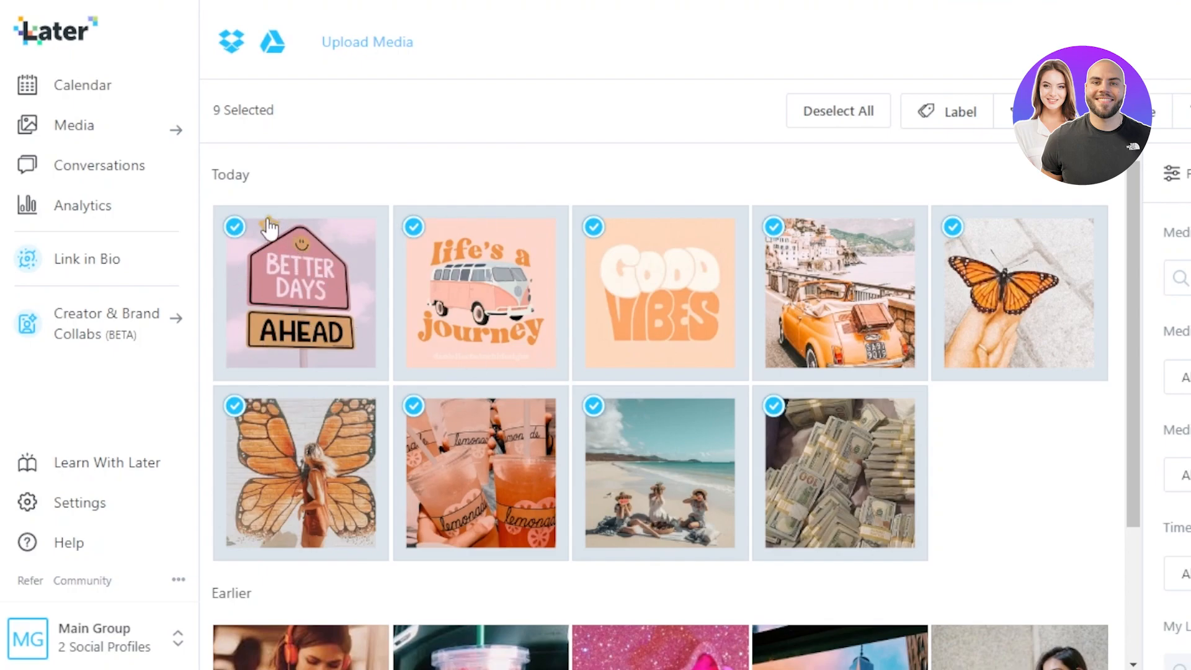
left_click(233, 227)
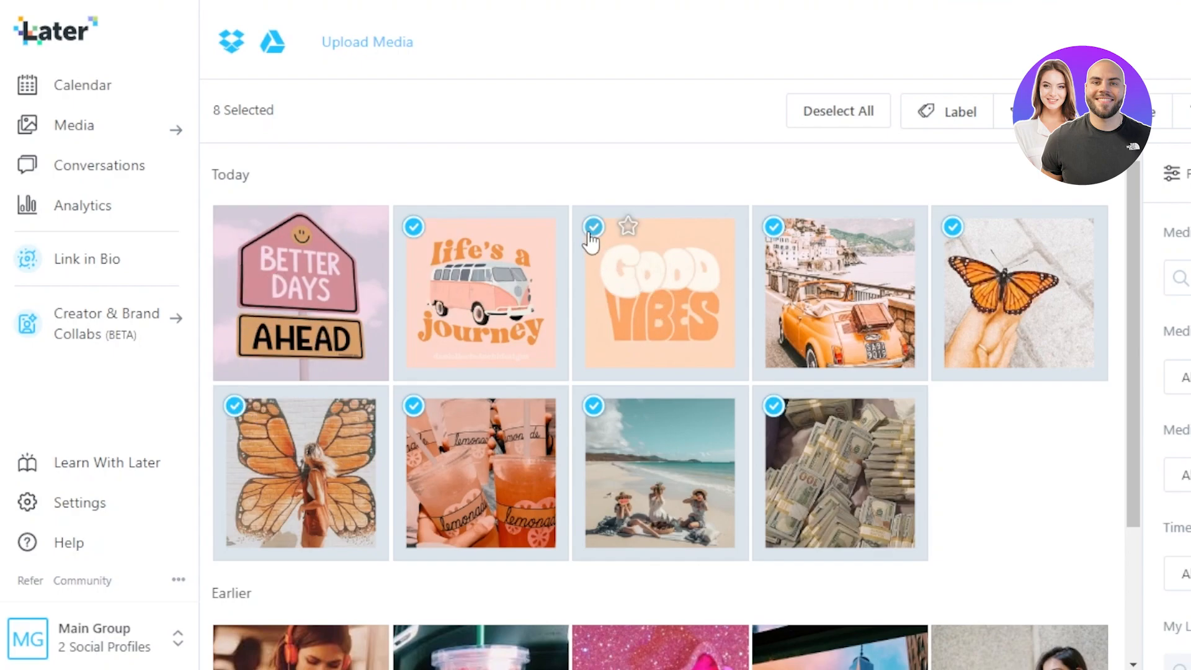
left_click(593, 227)
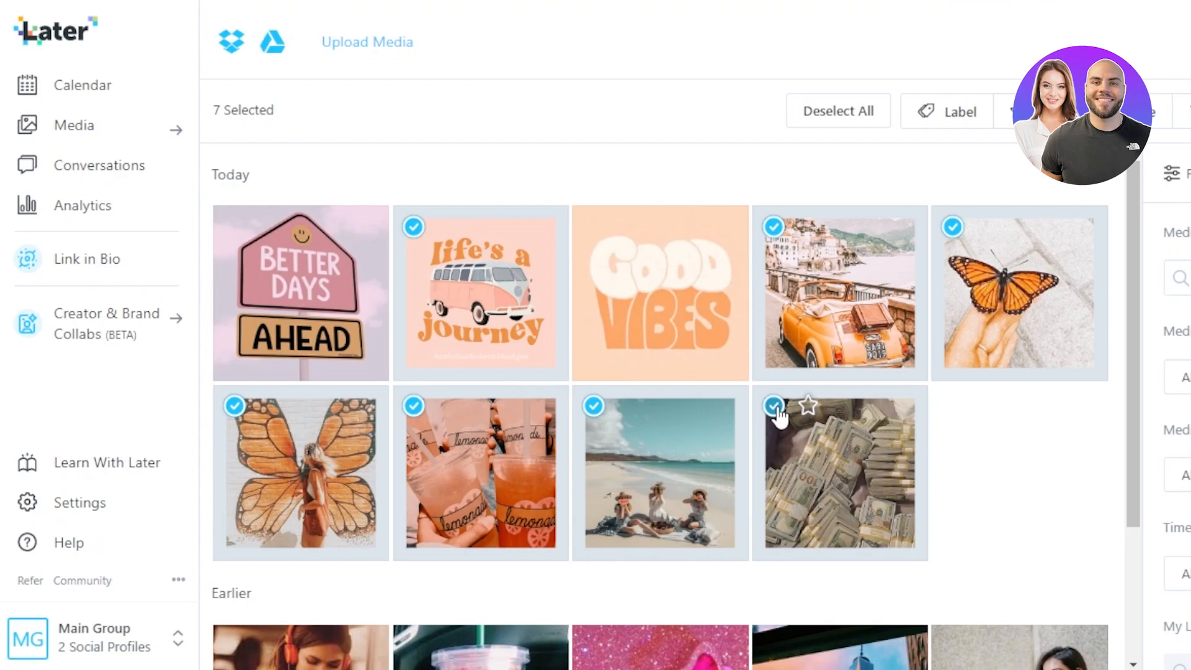
left_click(773, 406)
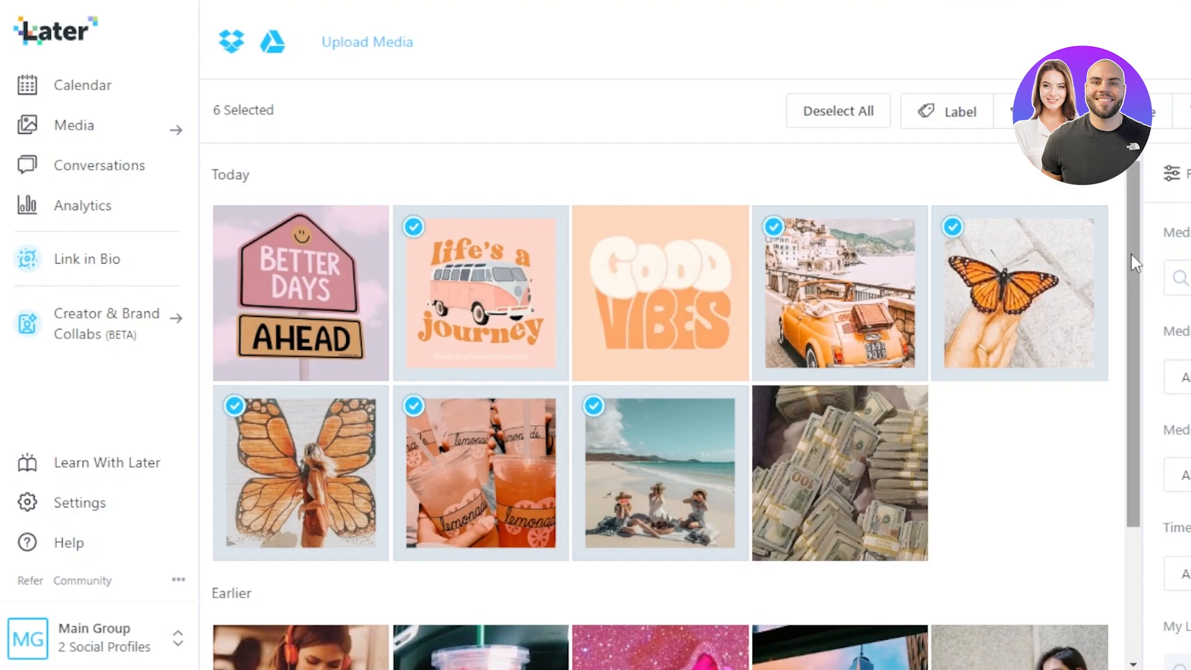
mouse_move(1150, 285)
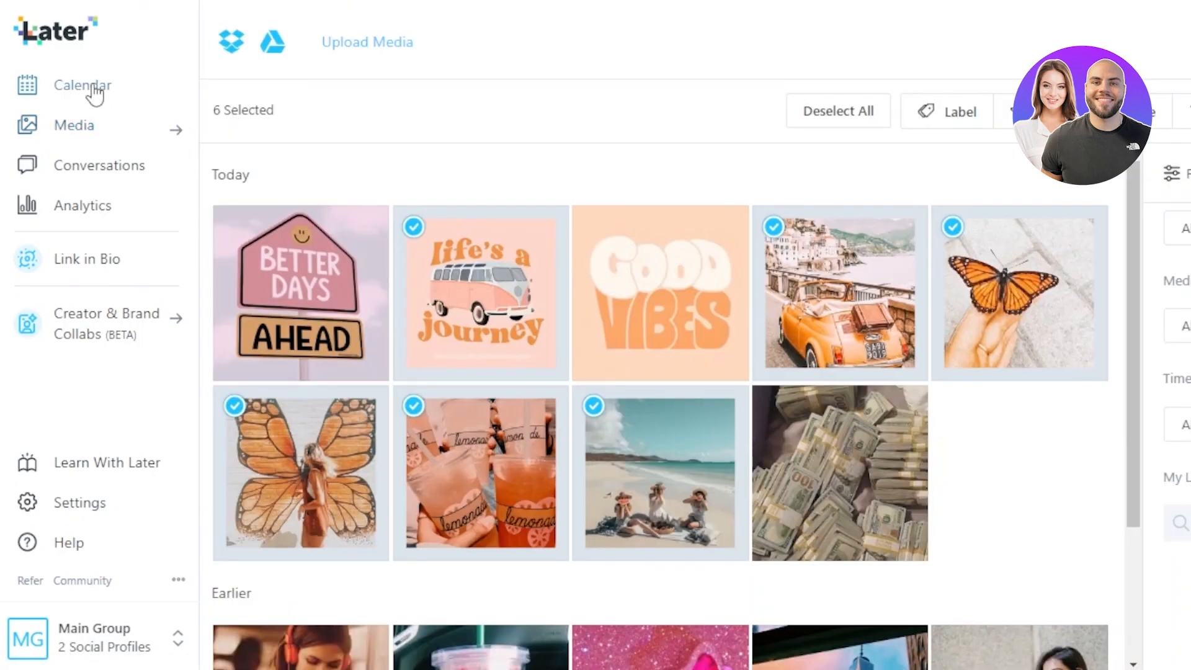
left_click(83, 86)
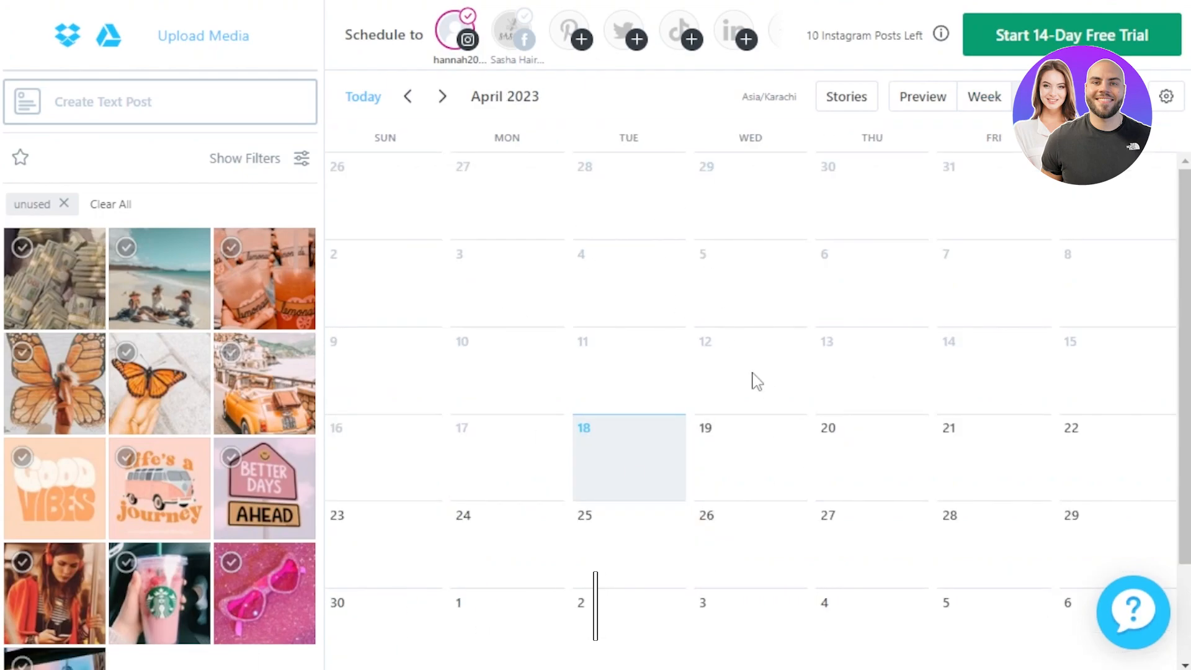
mouse_move(735, 458)
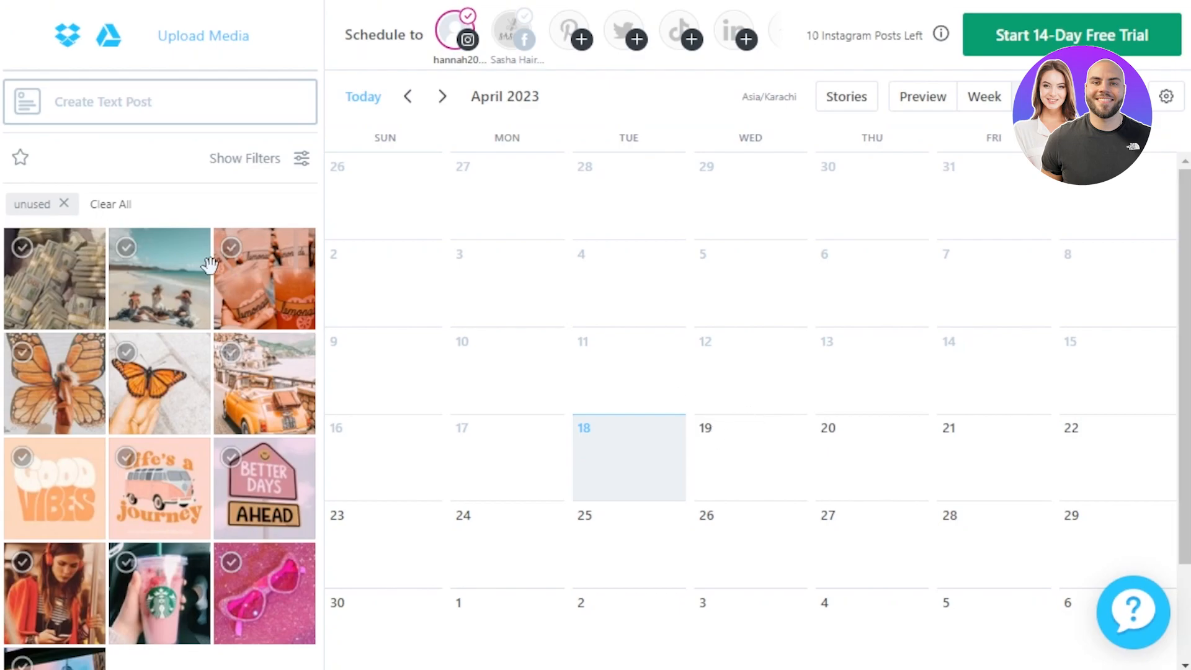
Select the lemonade and butterfly photos for a multi-photo post, refused without a trial, then cancel the selection
left_click(231, 248)
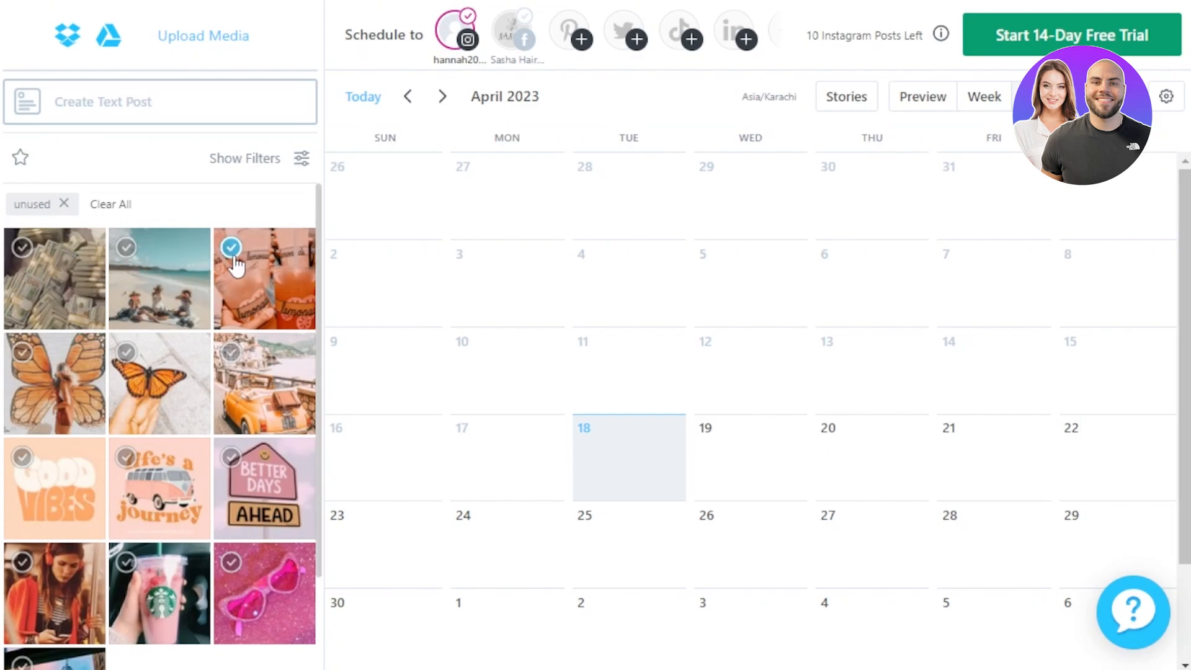
left_click(55, 383)
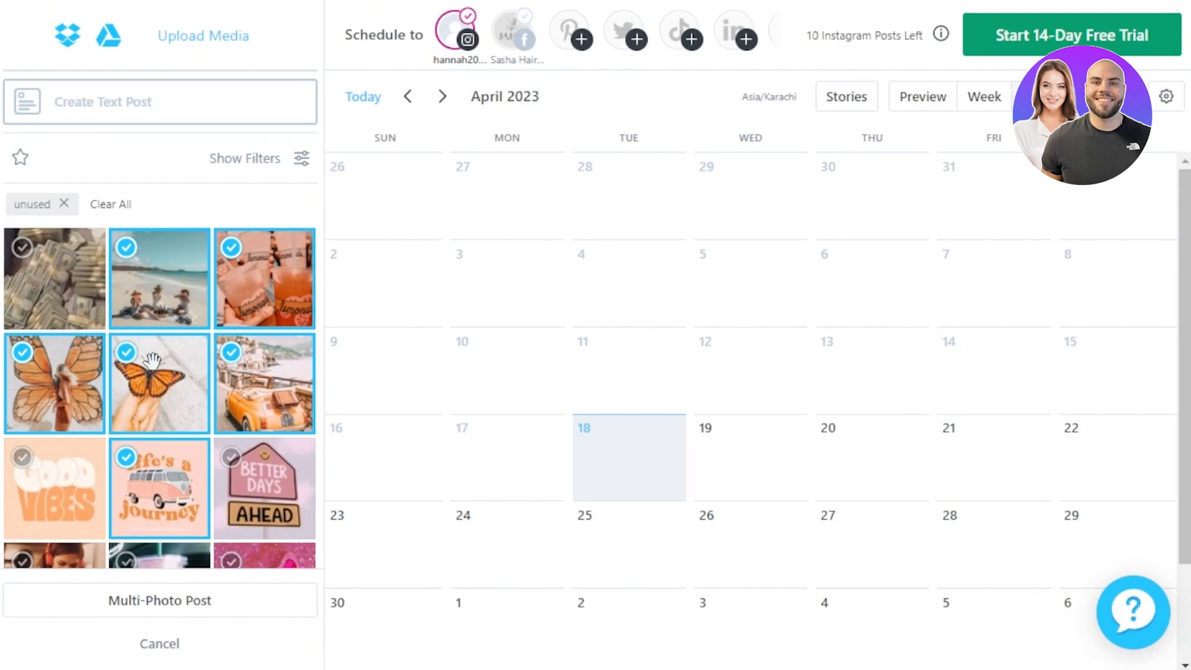
mouse_move(249, 401)
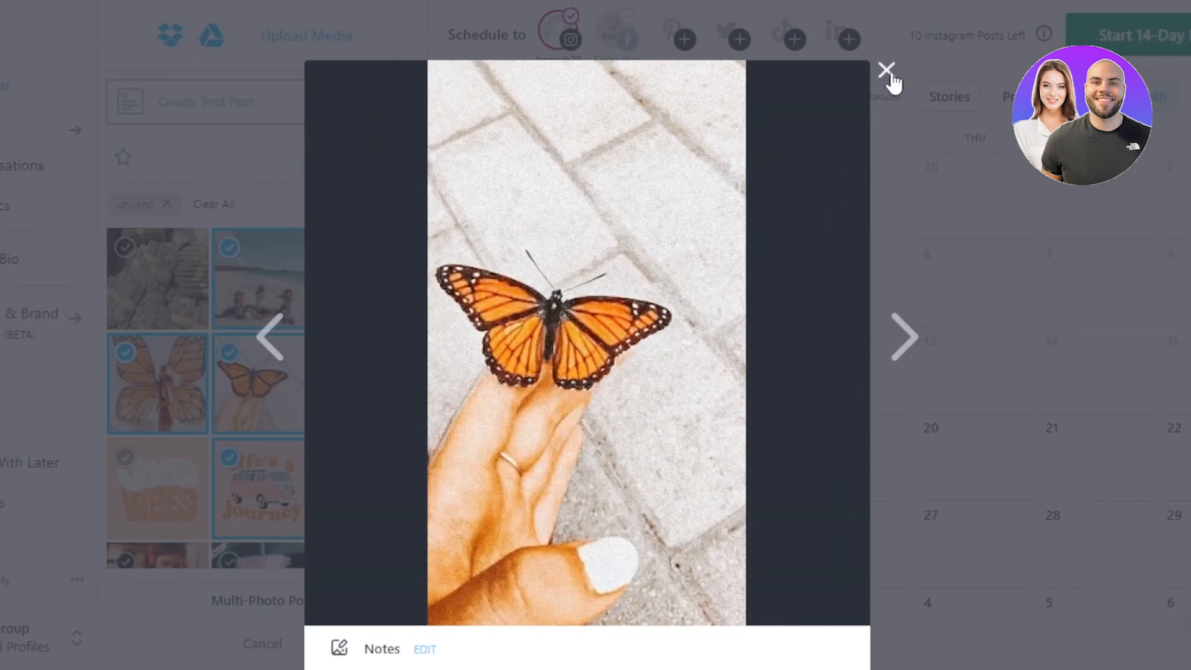
left_click(886, 71)
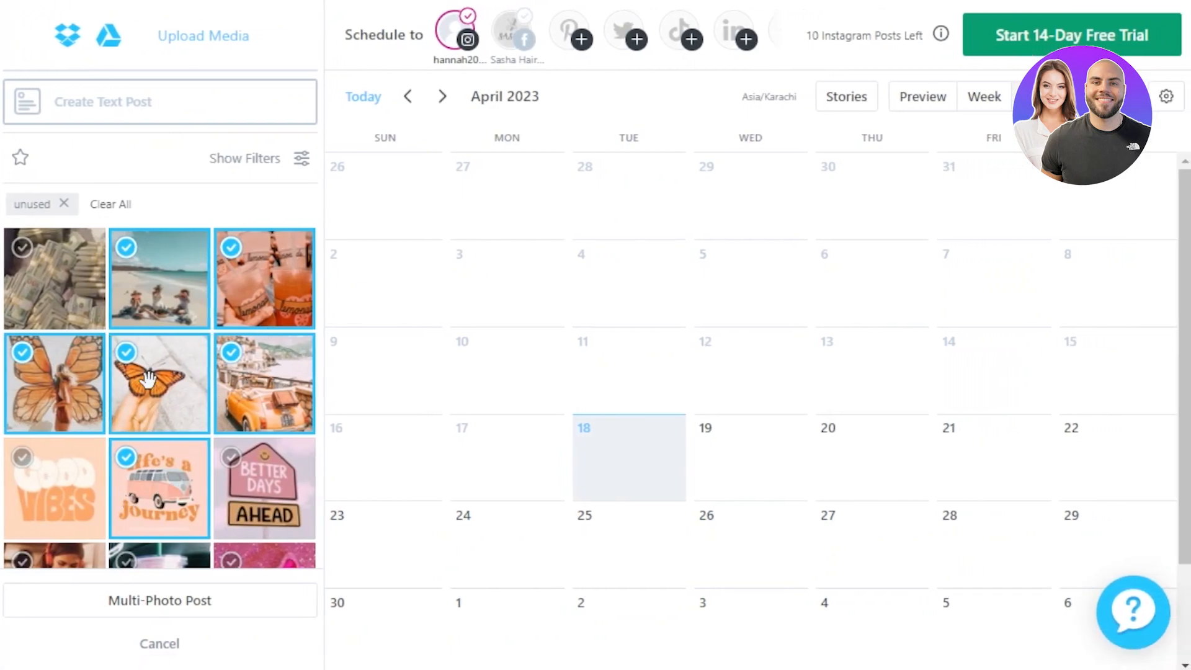
mouse_move(749, 454)
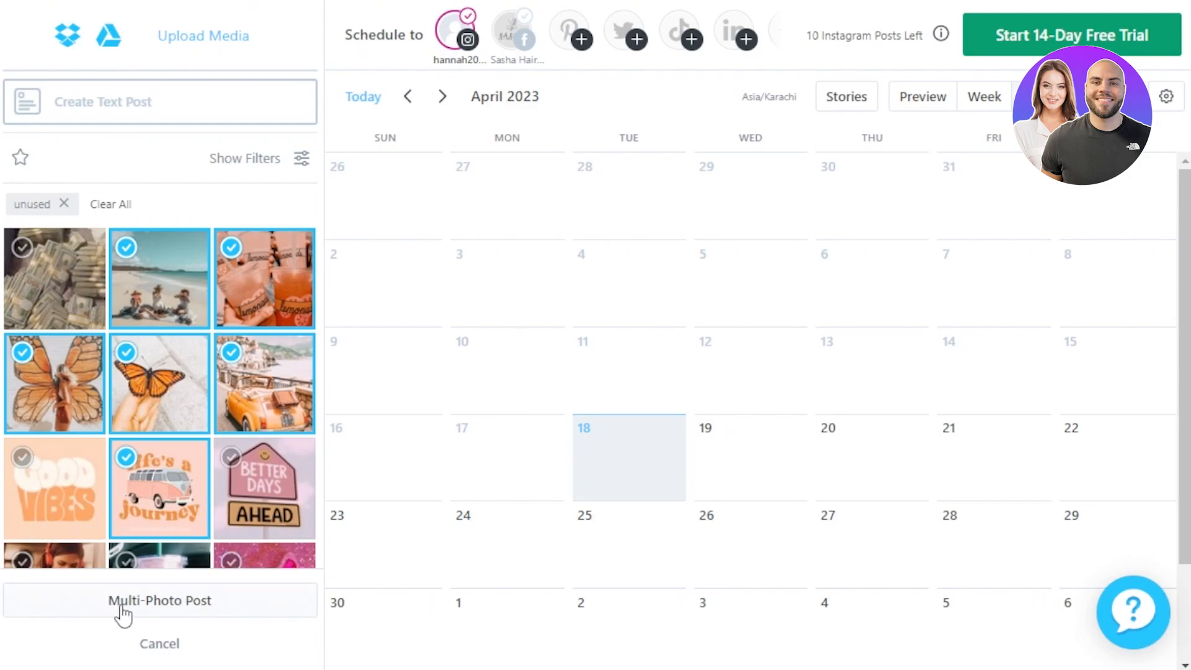
mouse_move(135, 383)
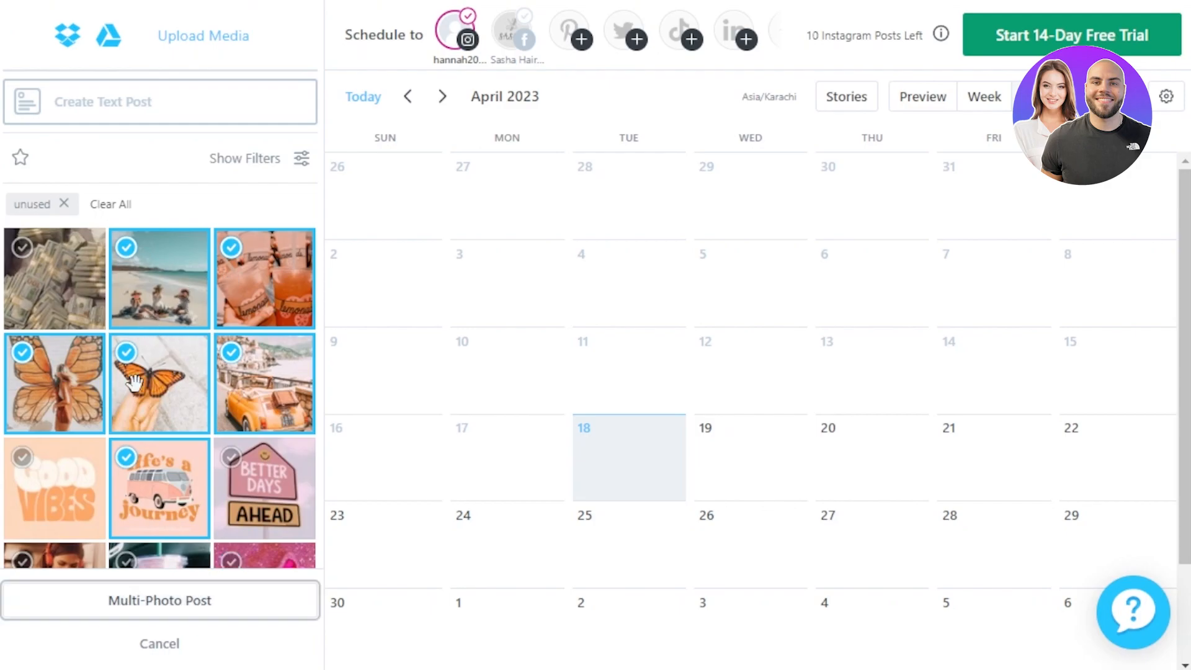
left_click(161, 600)
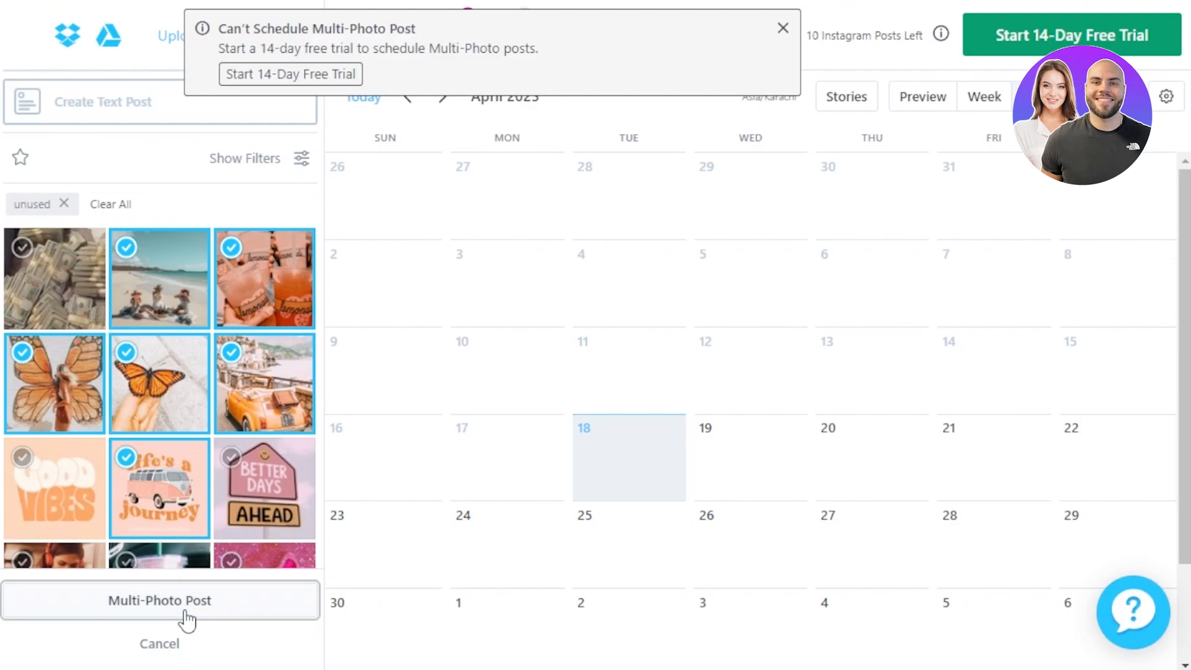
mouse_move(461, 351)
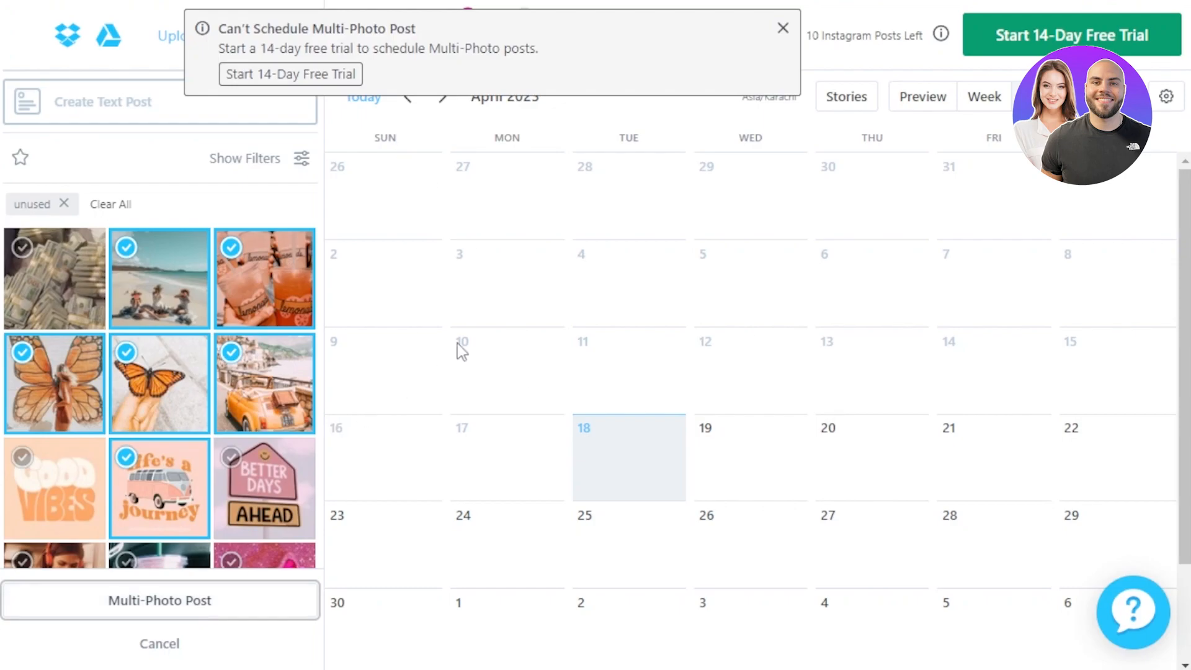
left_click(783, 29)
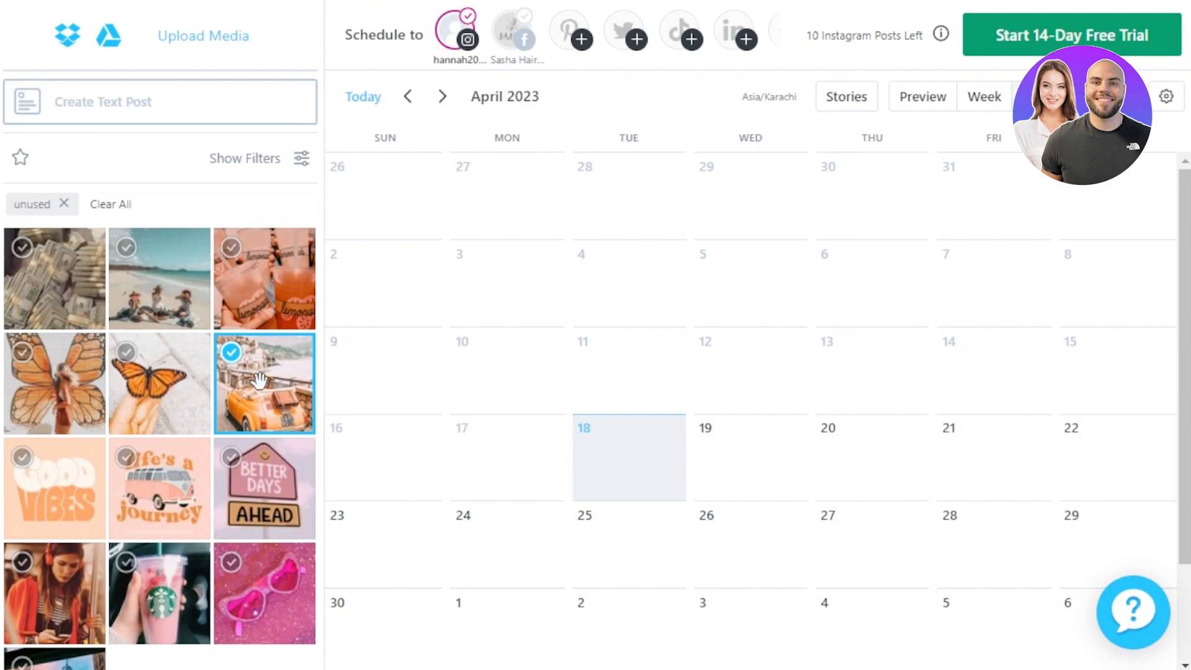
Schedule the orange-car photo as a Facebook post captioned 'travel' for April 18 at 4:34 pm
left_click(263, 383)
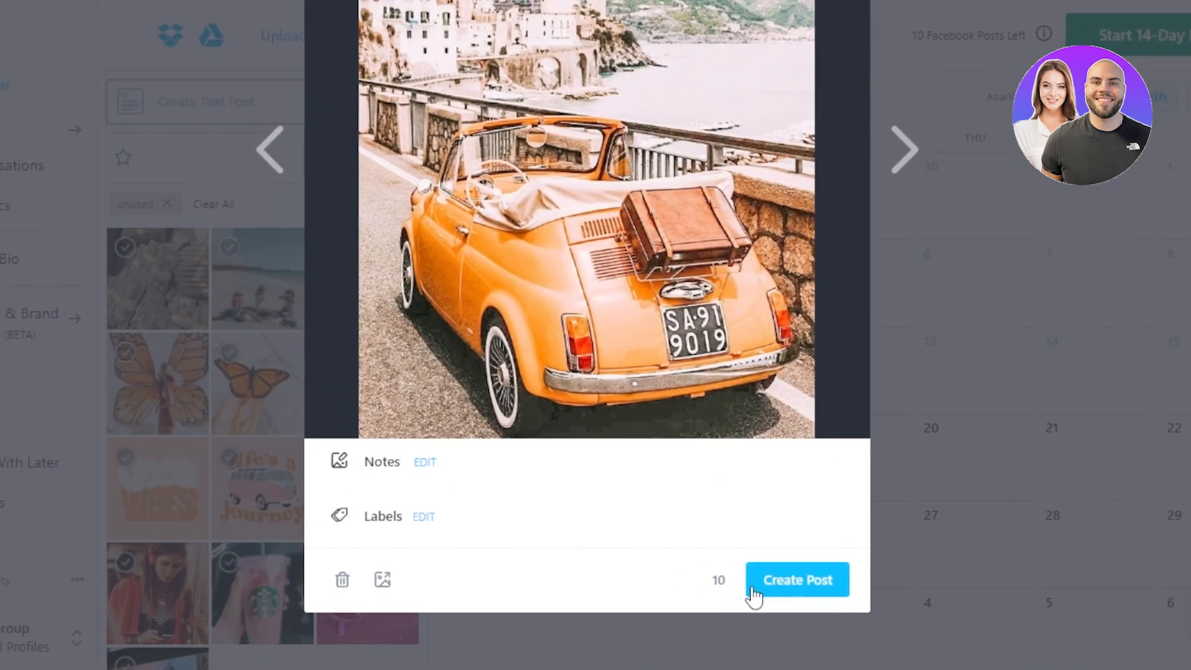
mouse_move(814, 593)
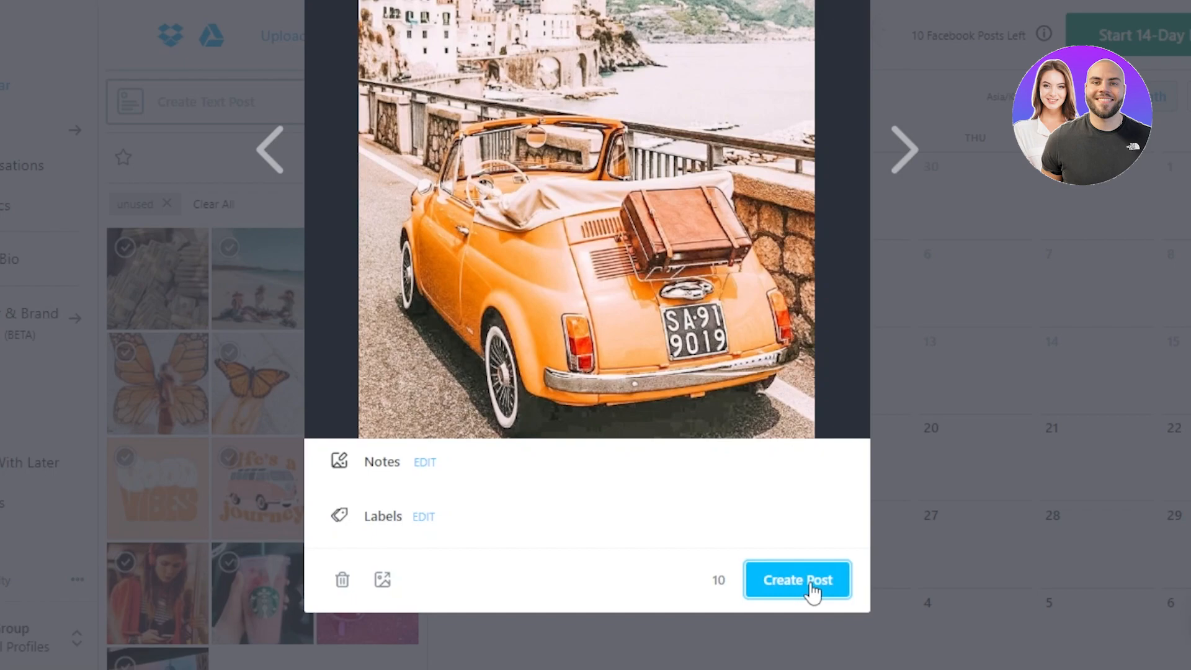
left_click(797, 579)
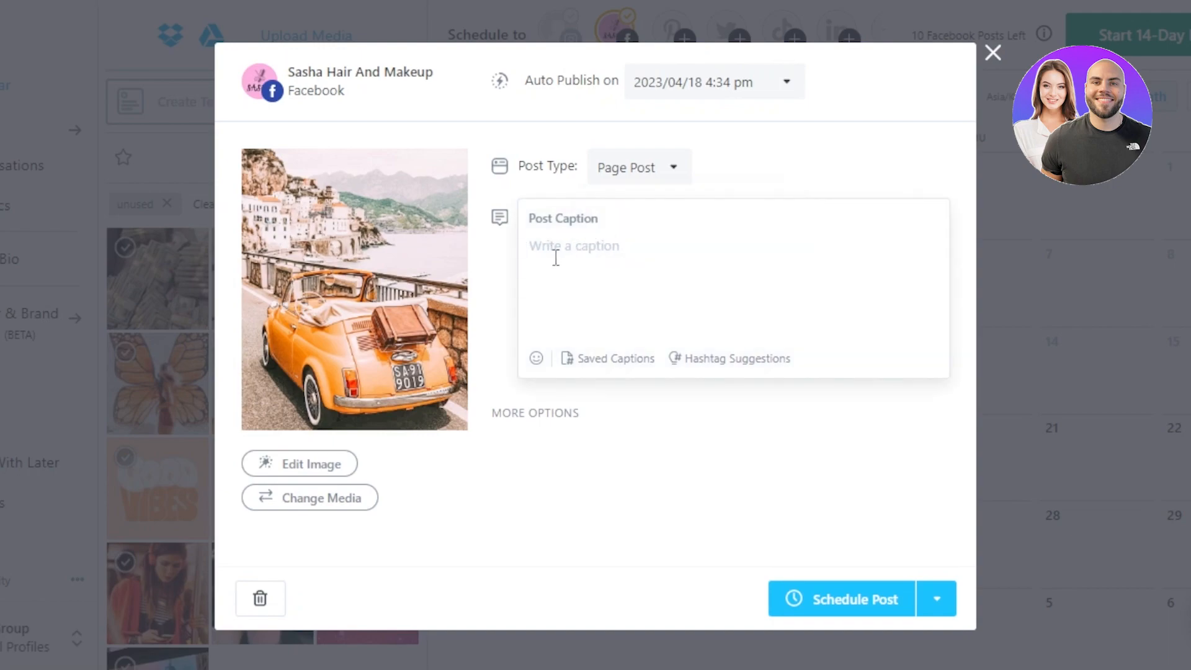
type("travel")
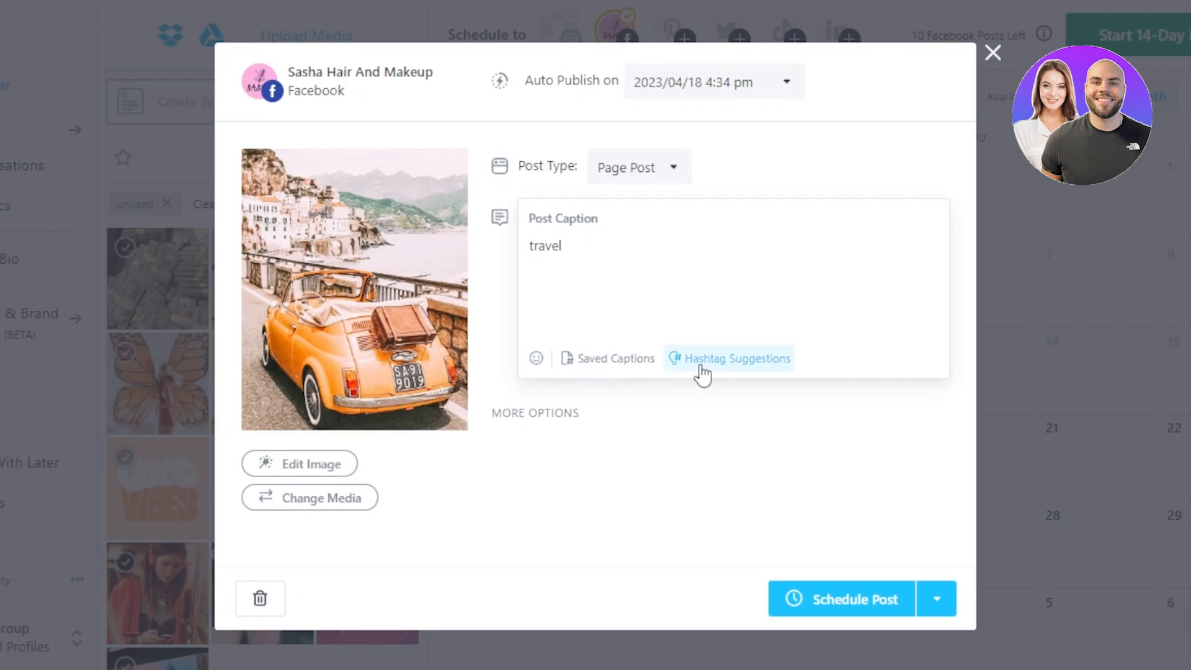
mouse_move(718, 373)
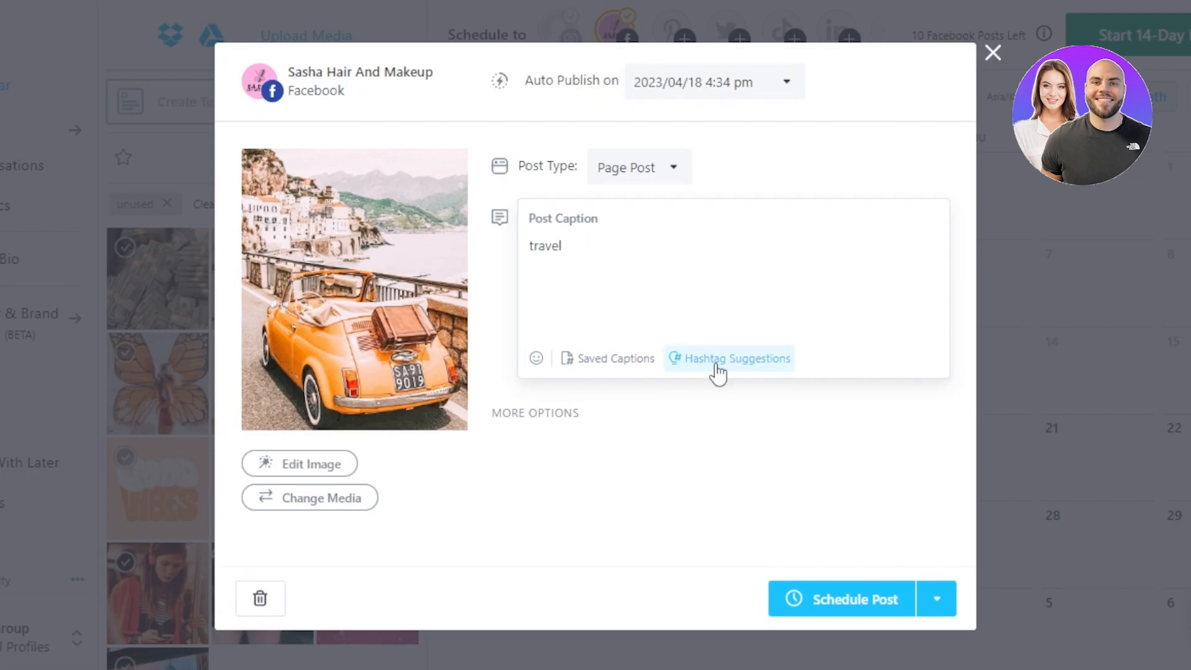
left_click(737, 358)
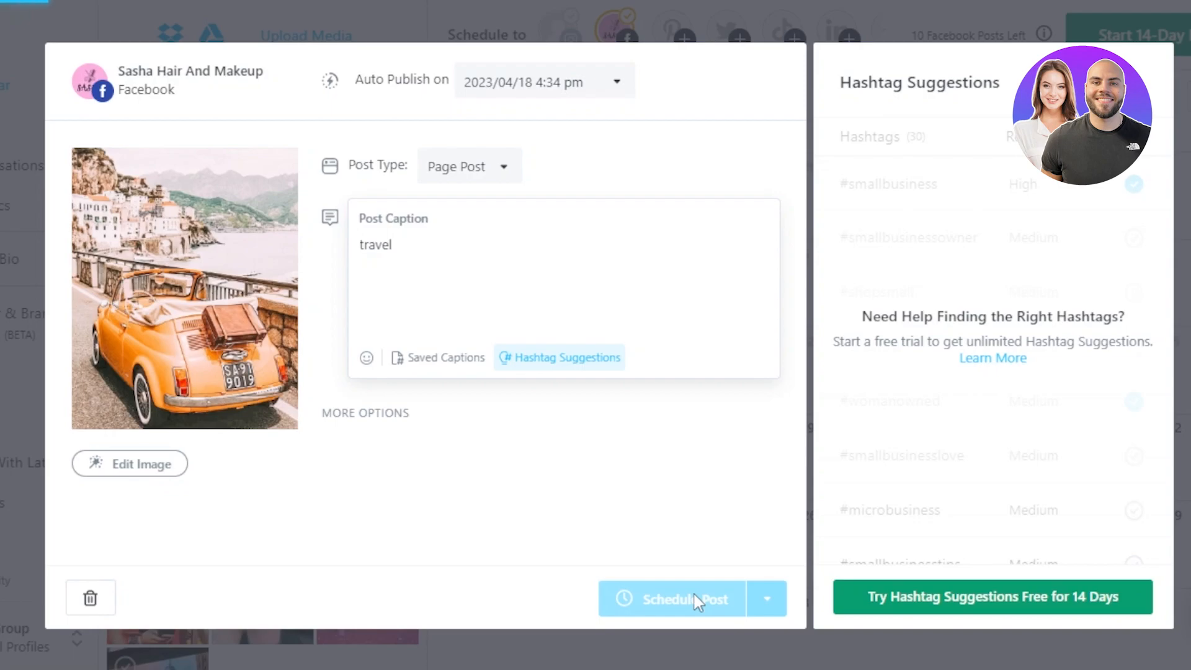
left_click(675, 599)
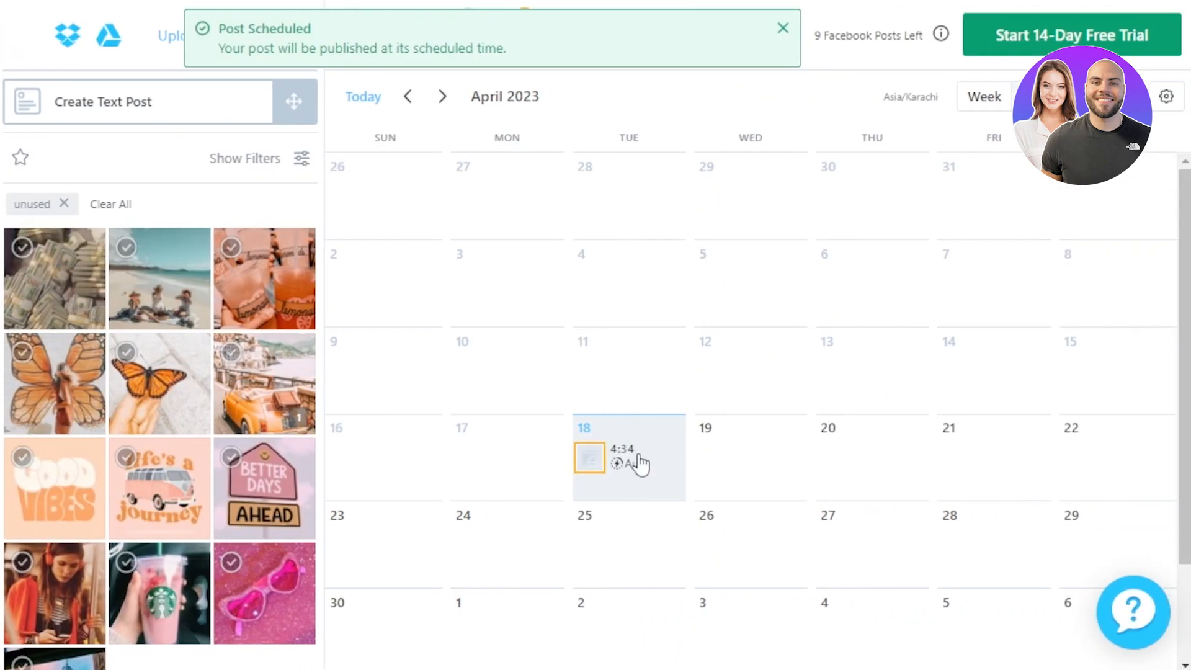
left_click(588, 455)
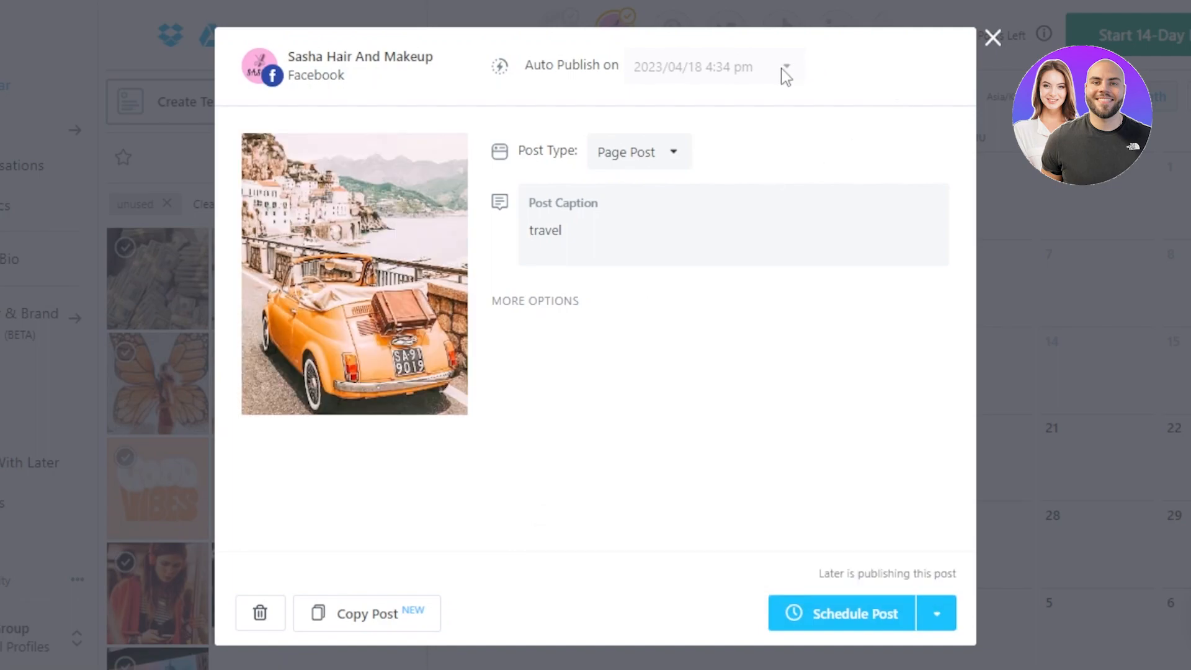
mouse_move(750, 69)
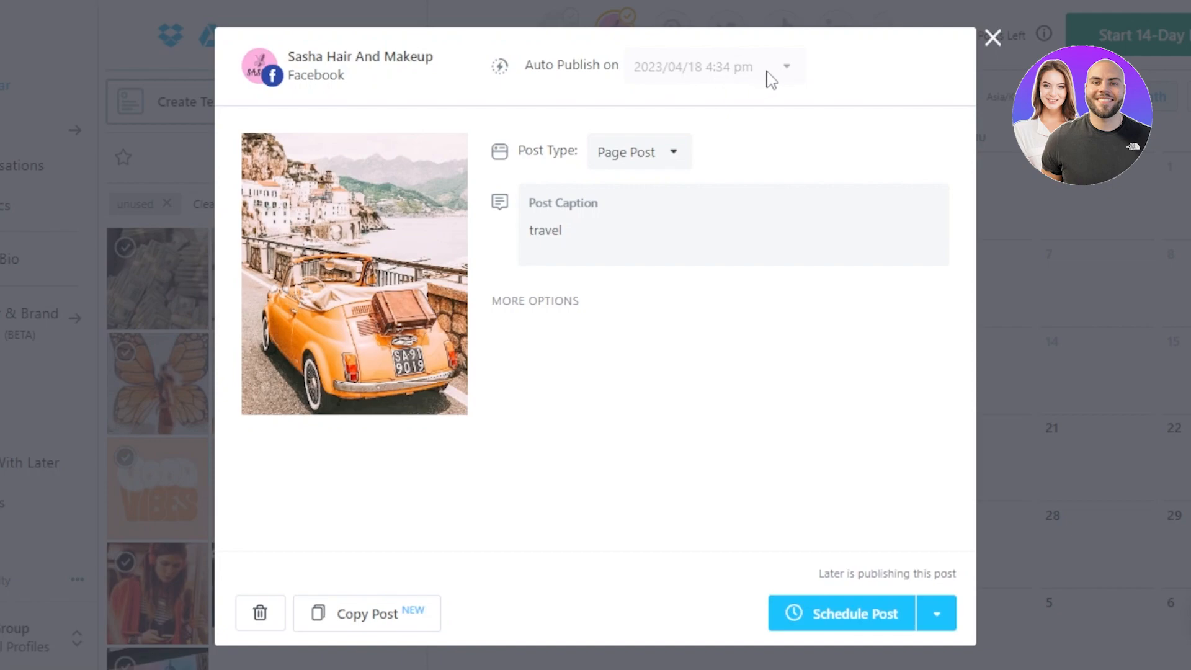
mouse_move(498, 75)
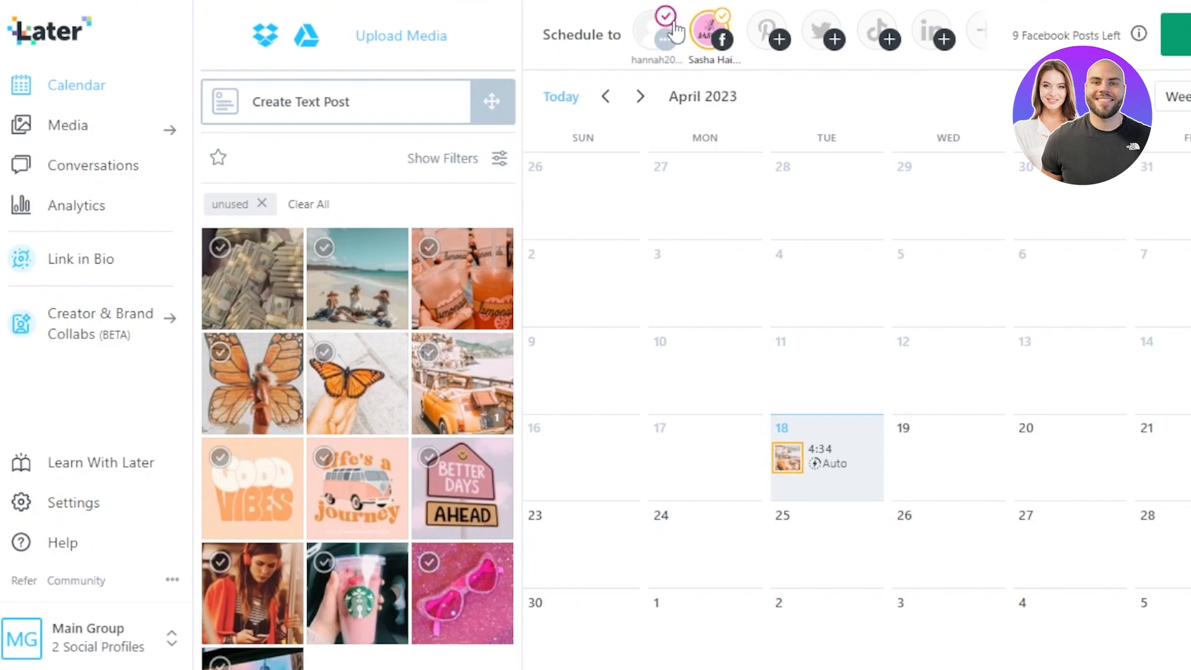
Deselect the Instagram profile and view the Conversations page's Growth Plan trial offer
left_click(655, 30)
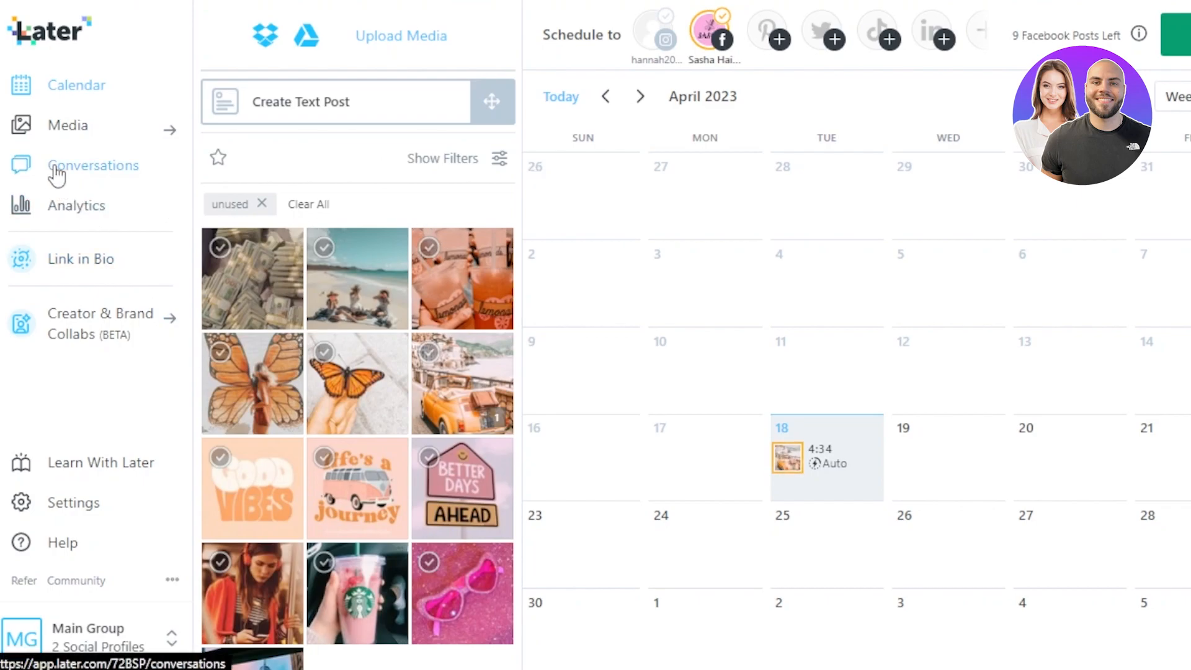
left_click(93, 165)
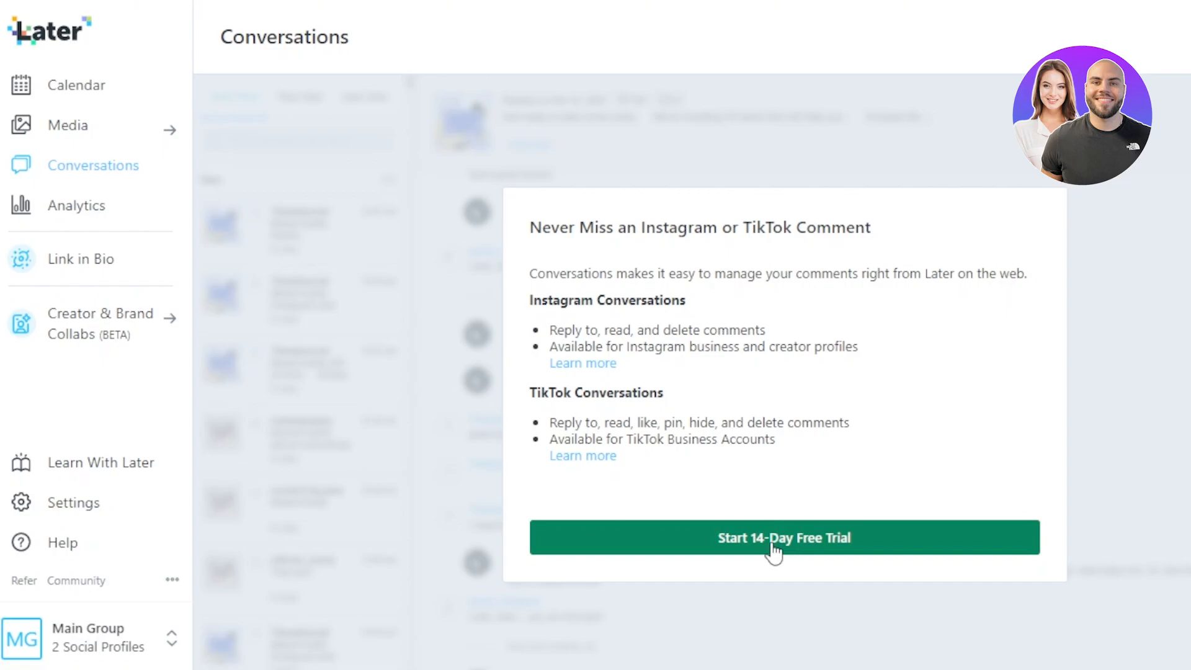
left_click(783, 537)
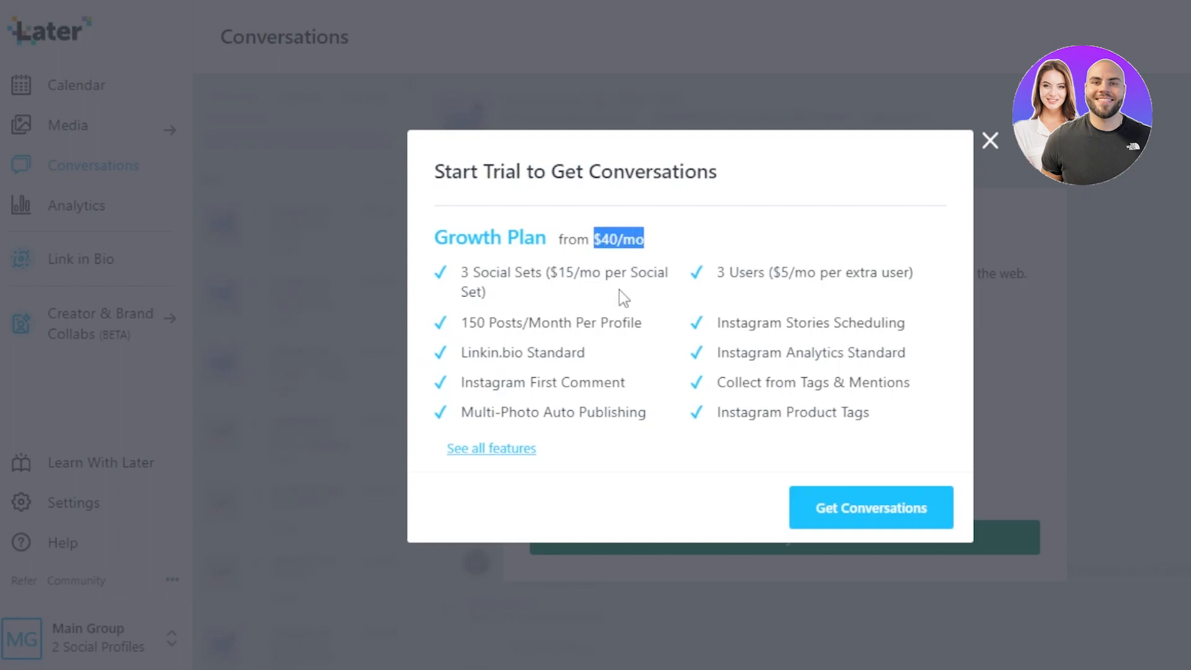
mouse_move(706, 291)
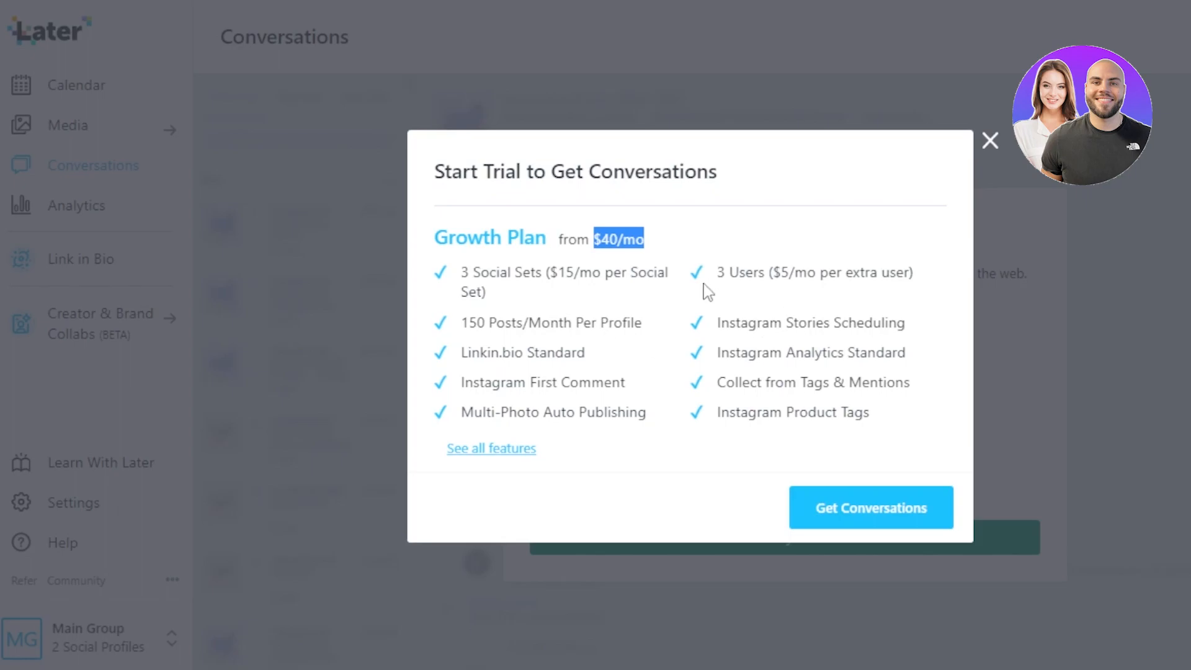
mouse_move(920, 252)
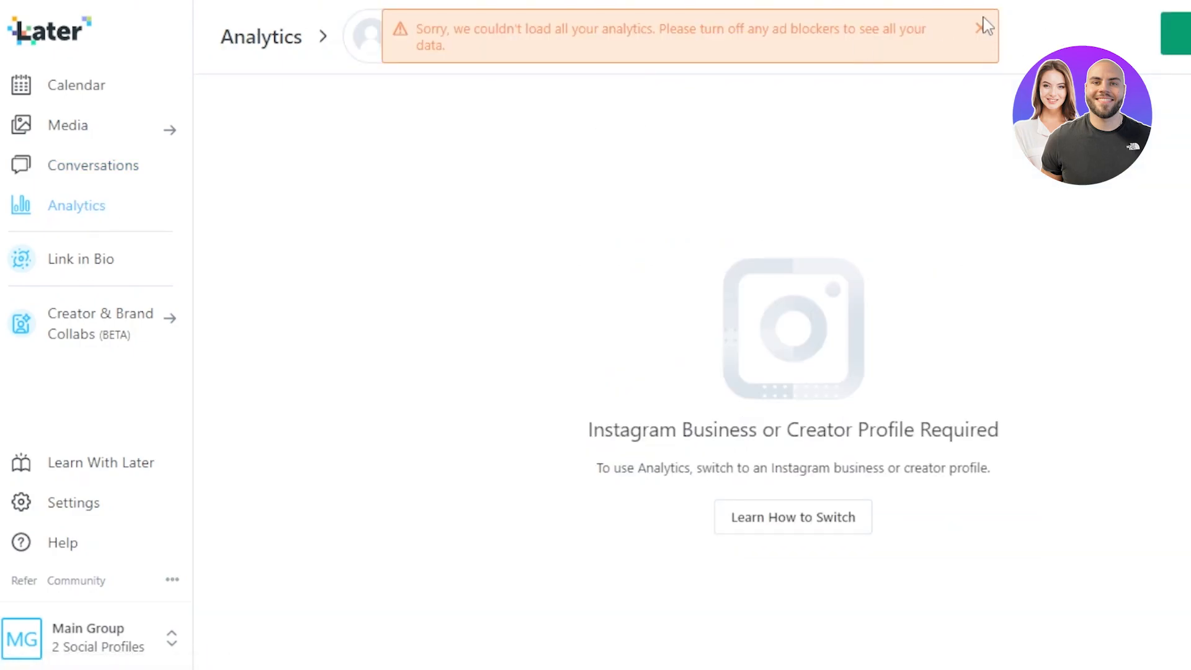
Switch Analytics to the Sasha Hair And Makeup Facebook Page and review its overview charts
left_click(465, 36)
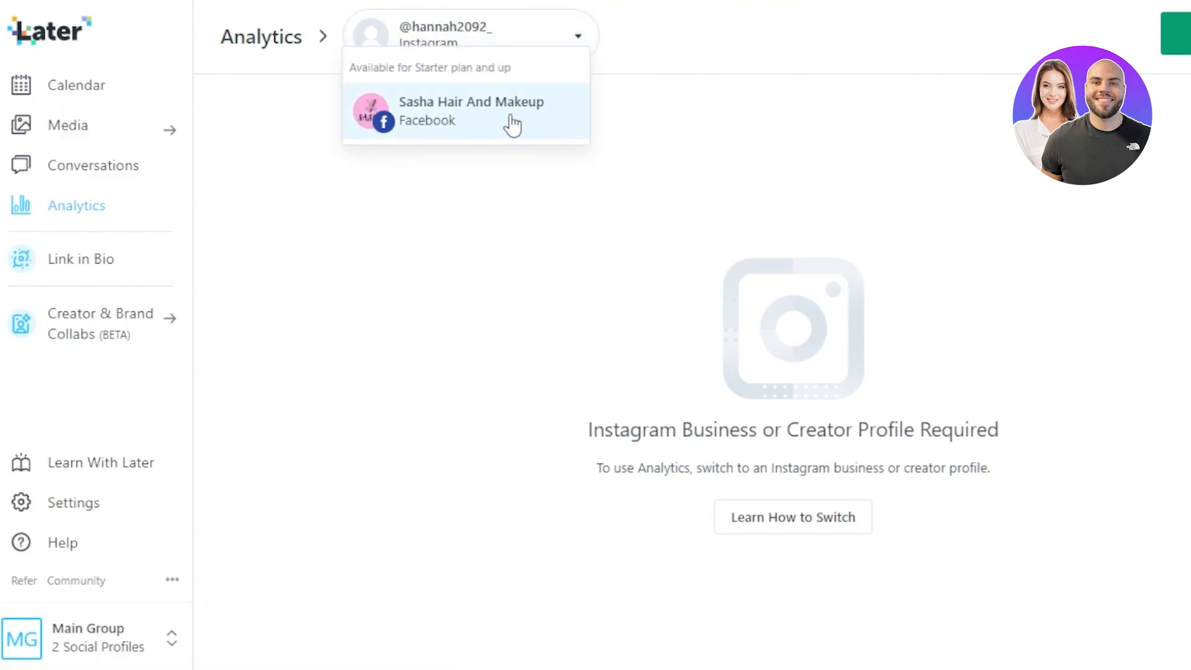
left_click(472, 110)
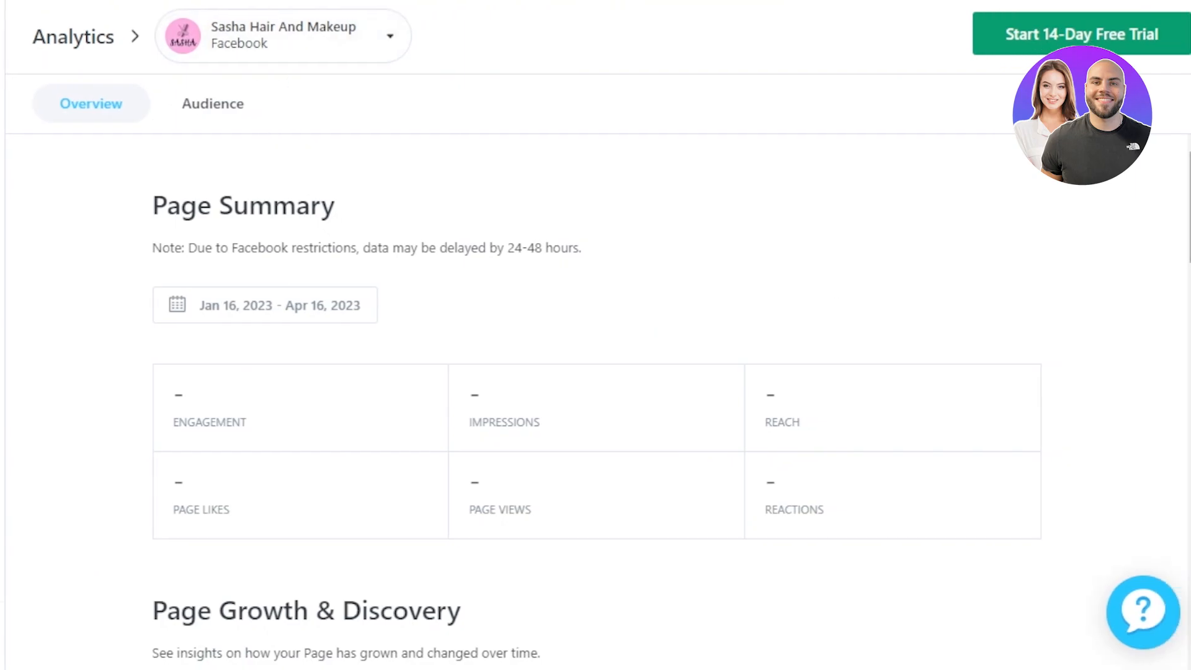
scroll("down", 3)
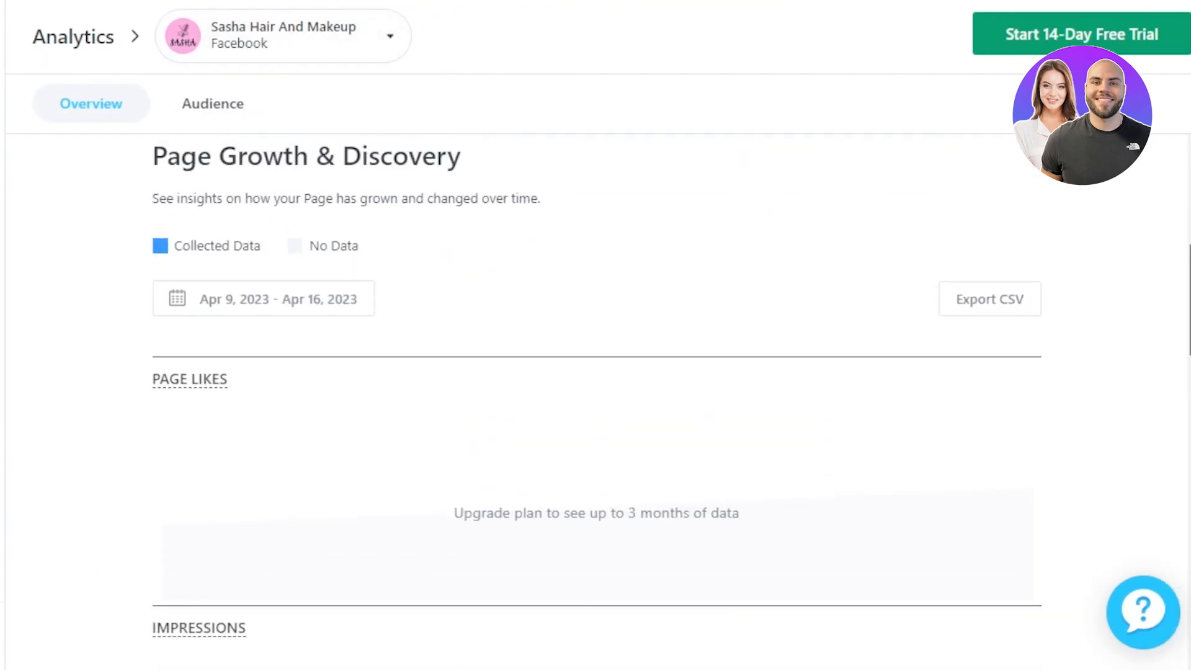
scroll("down", 3)
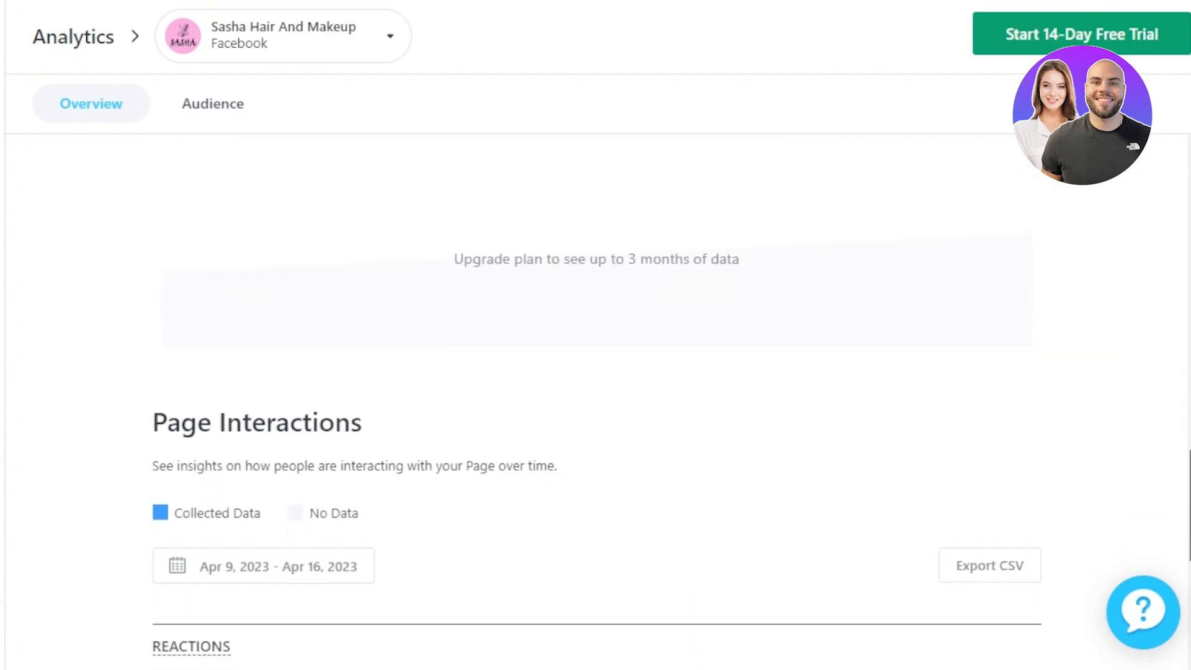
scroll("down", 3)
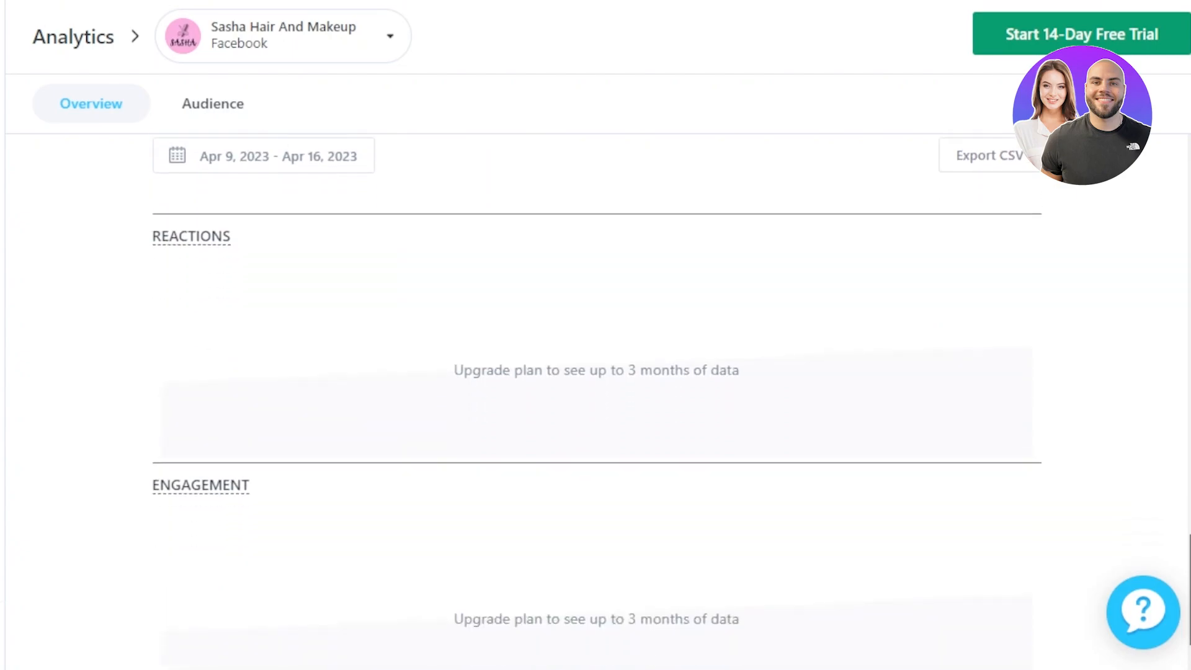
scroll("up", 3)
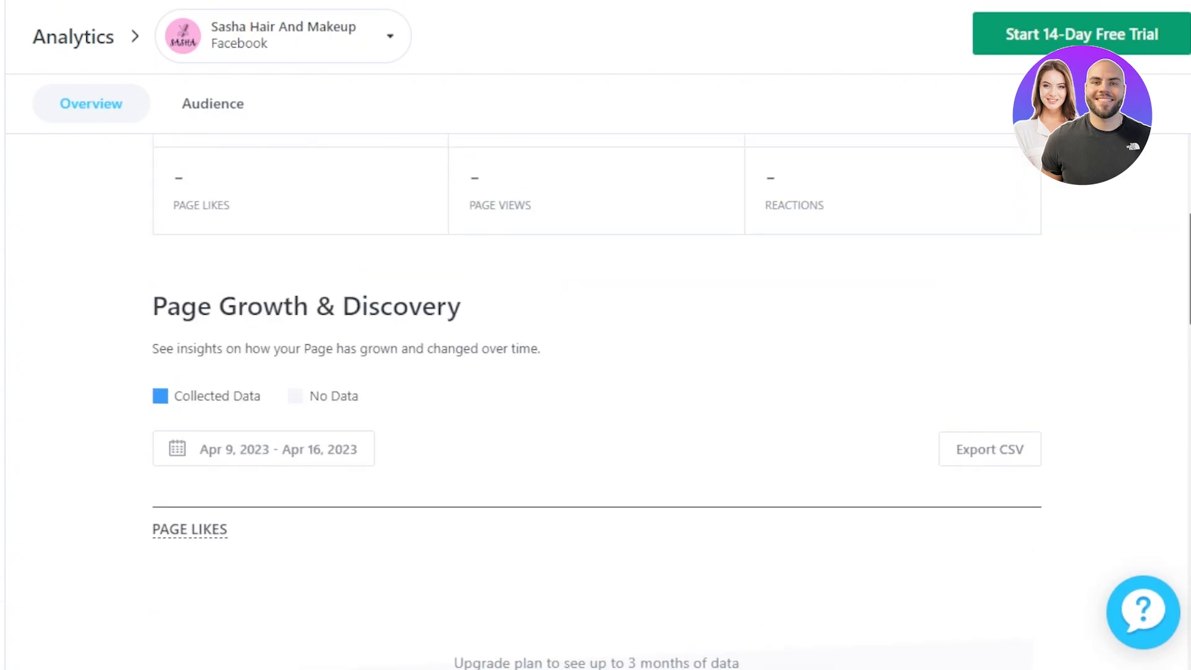
scroll("up", 3)
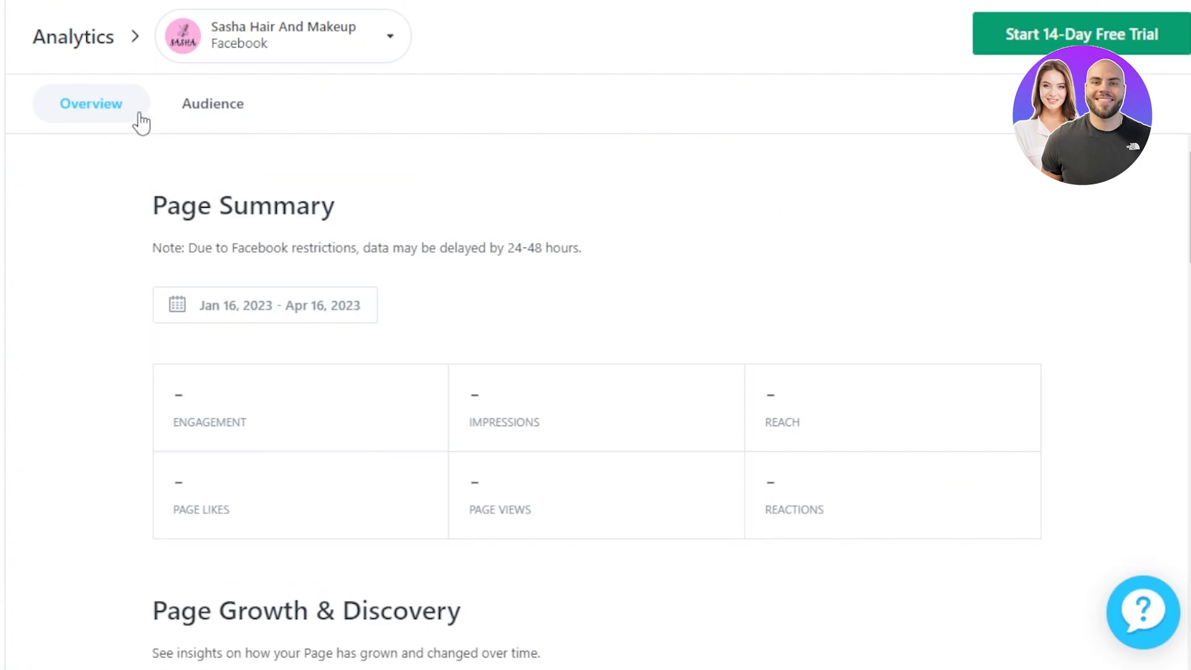
mouse_move(212, 103)
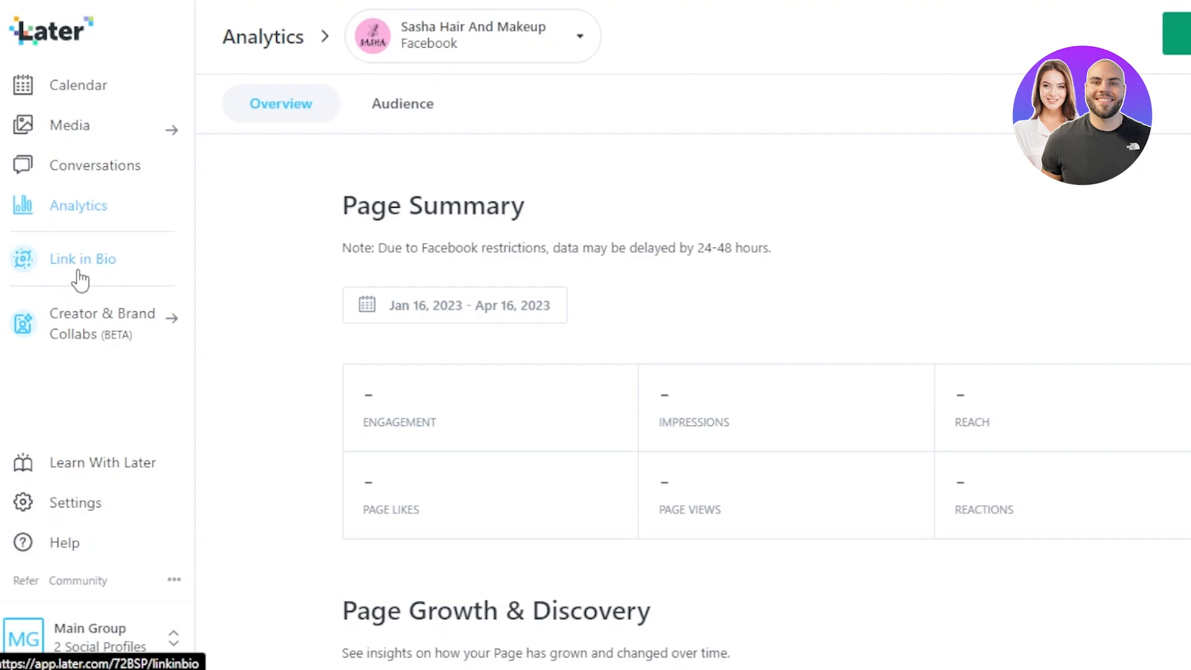
Go to the Link in Bio section, which asks for a linkin.bio username
left_click(82, 259)
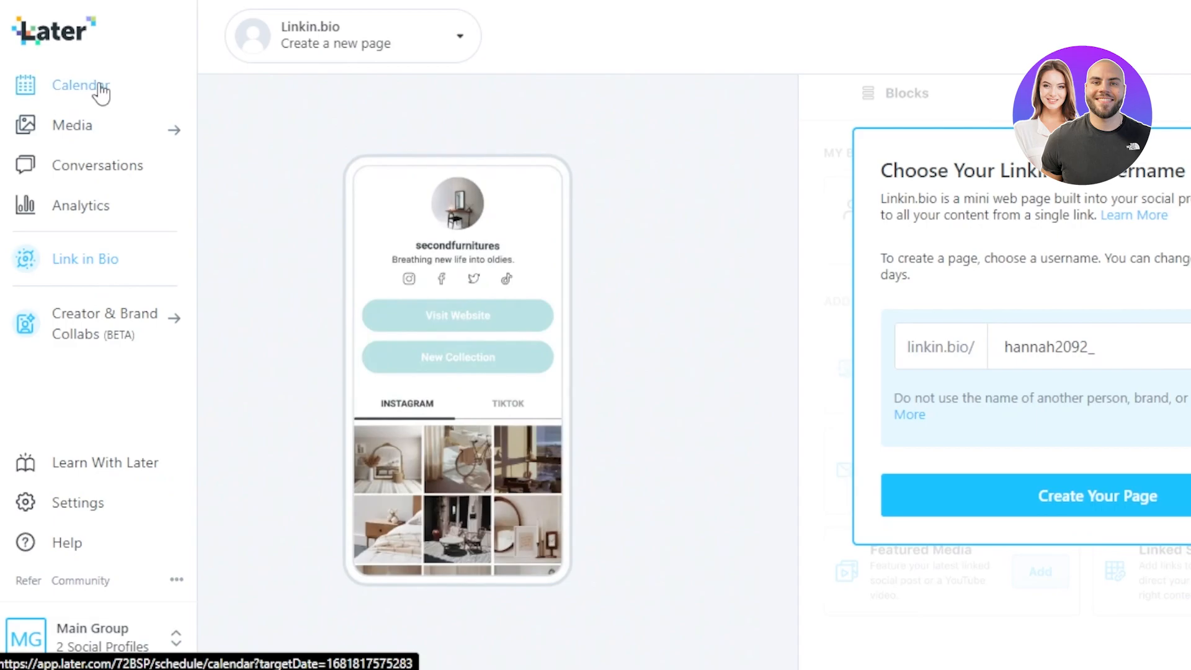
Return to the April 2023 content calendar from the left sidebar
left_click(76, 86)
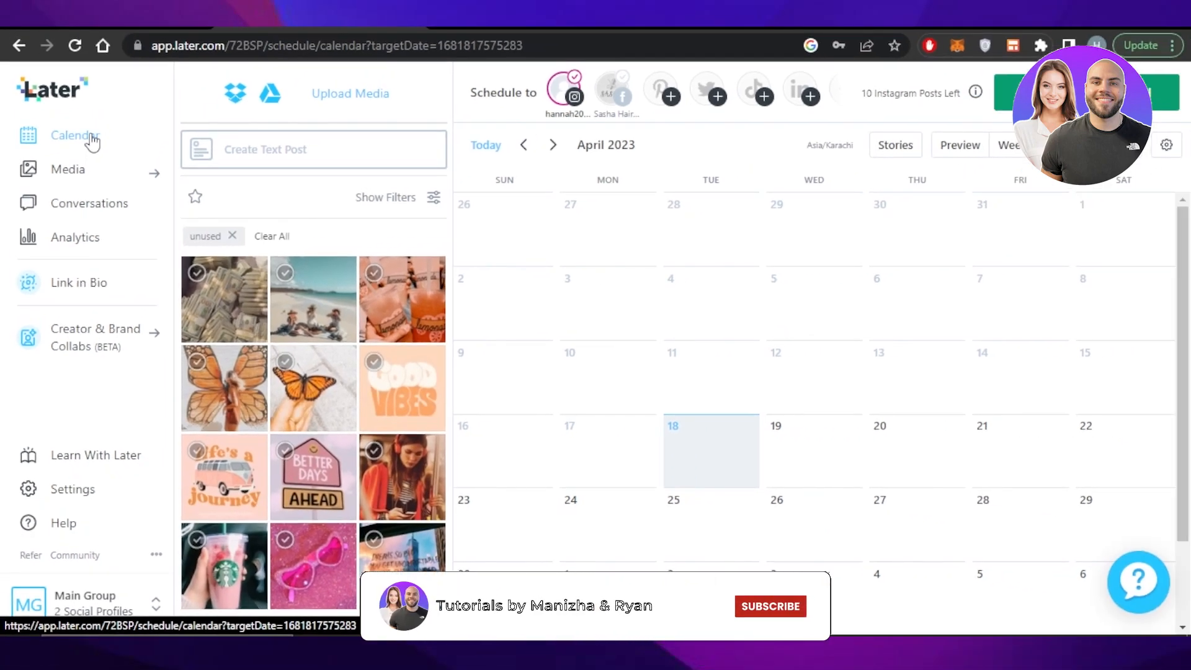
left_click(769, 606)
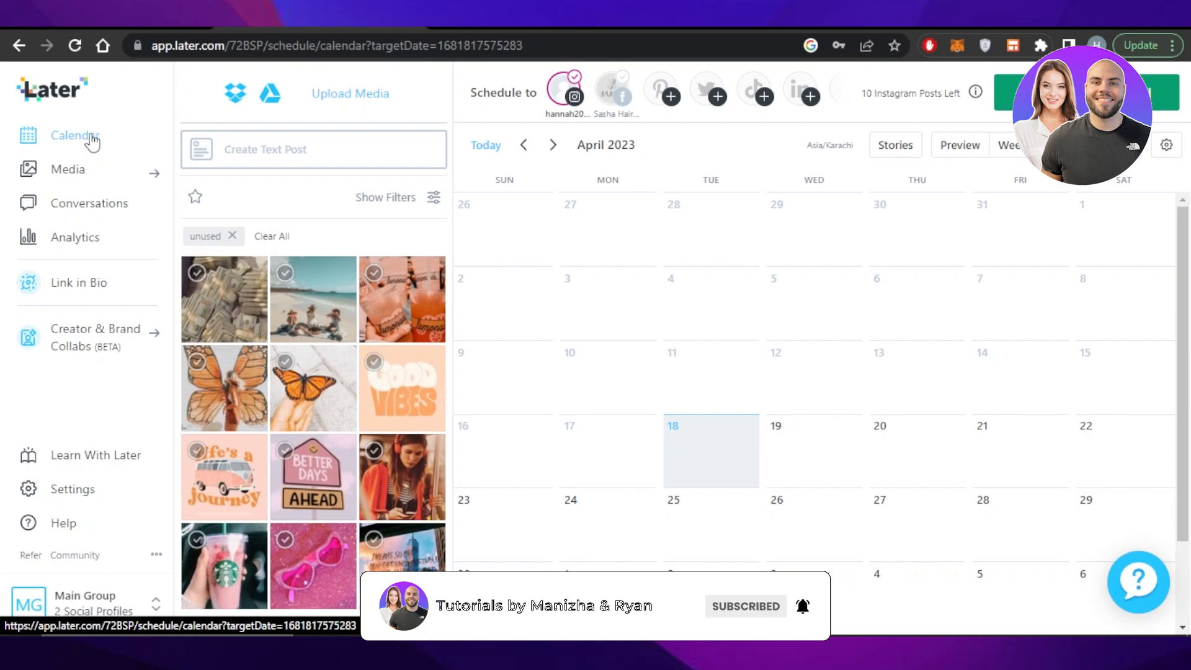